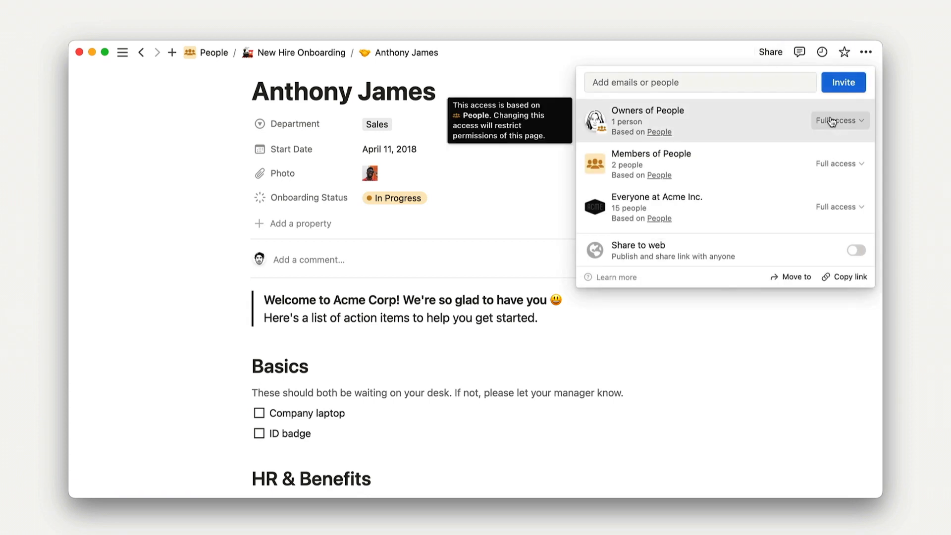
{"action": "left_click", "coordinate": [837, 120]}
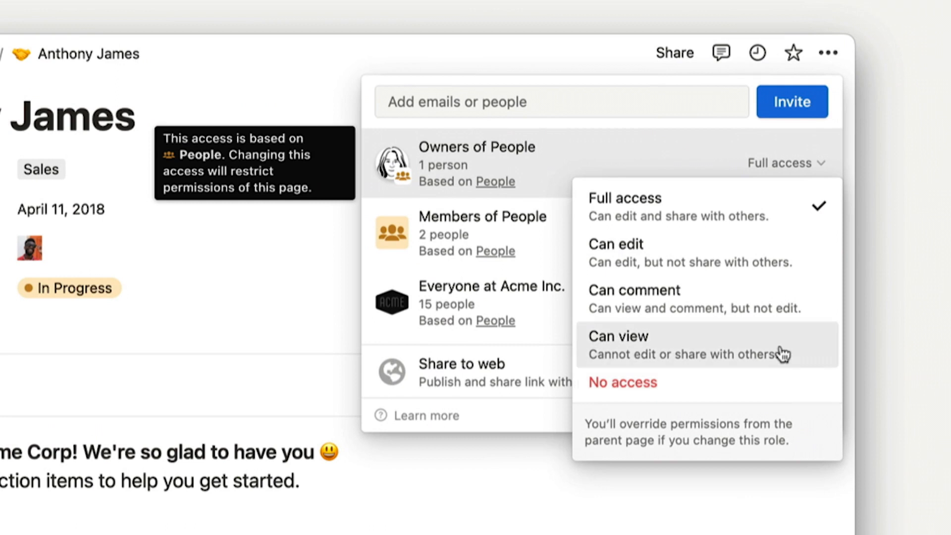
{"action": "mouse_move", "coordinate": [782, 297]}
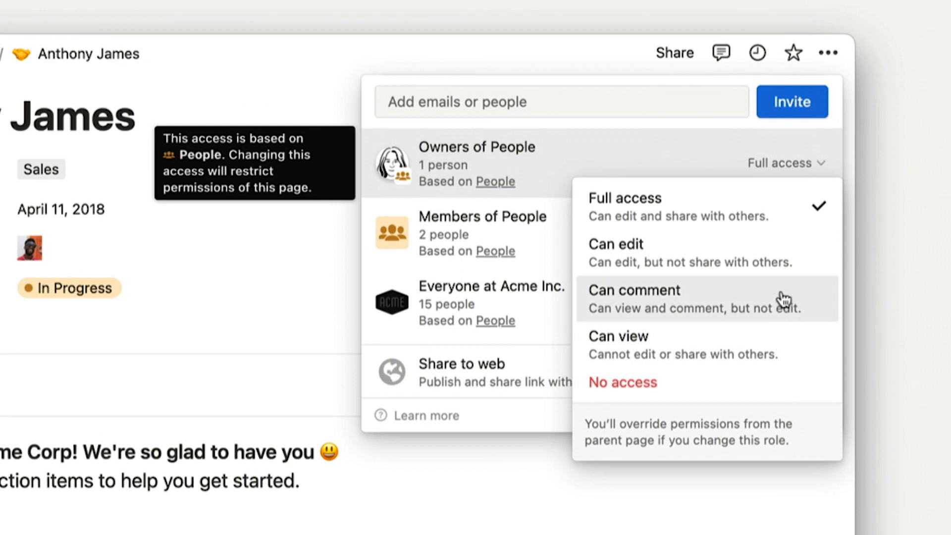
{"action": "mouse_move", "coordinate": [779, 247]}
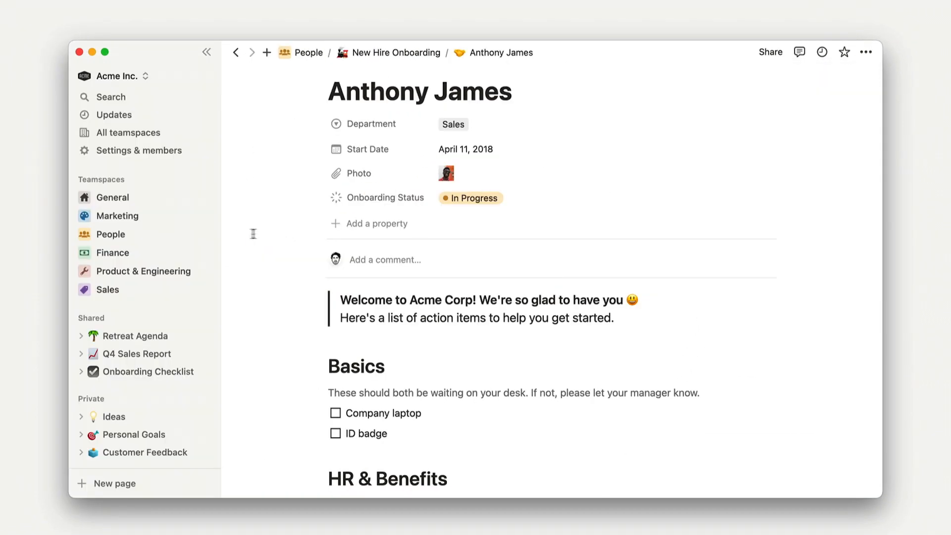
Expand People, Employee Benefits and Health in the sidebar to see their subpages, then collapse it.
{"action": "left_click", "coordinate": [109, 234]}
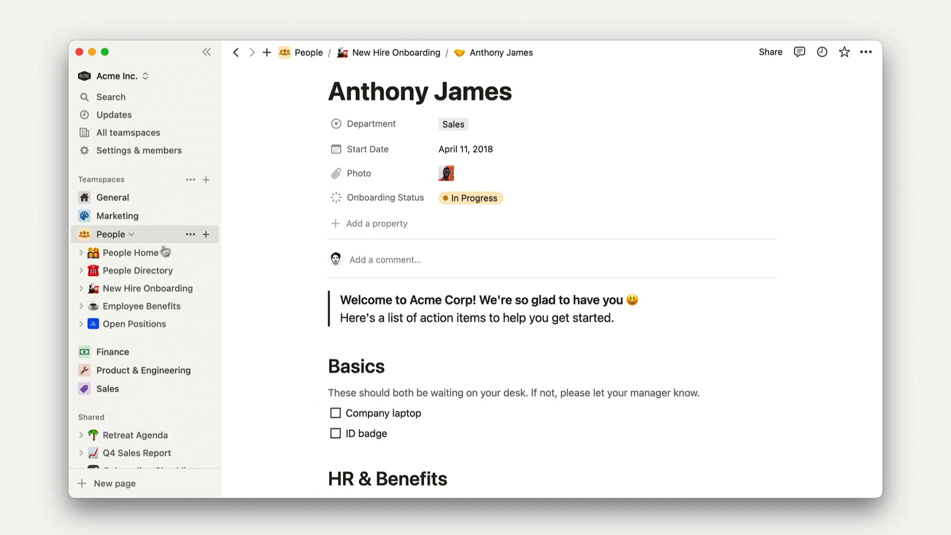
{"action": "left_click", "coordinate": [82, 306]}
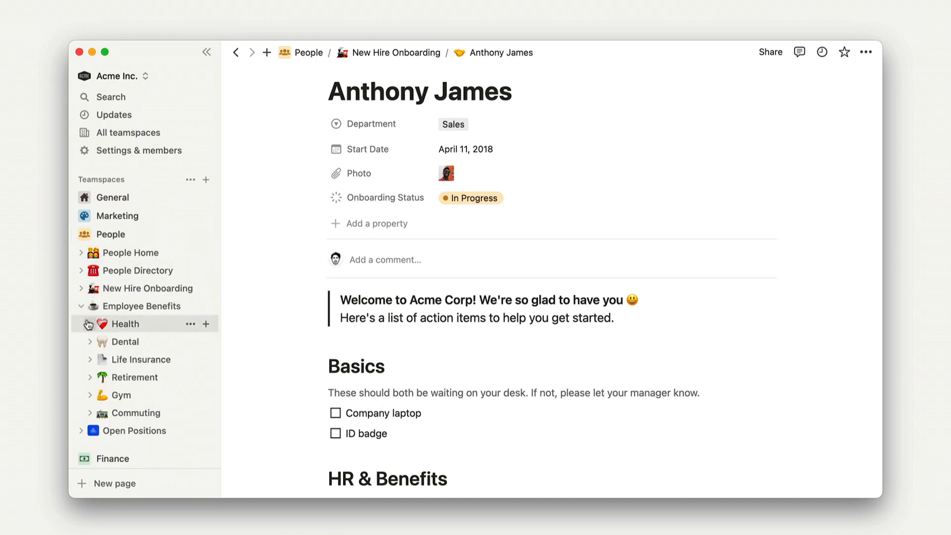
{"action": "left_click", "coordinate": [81, 323]}
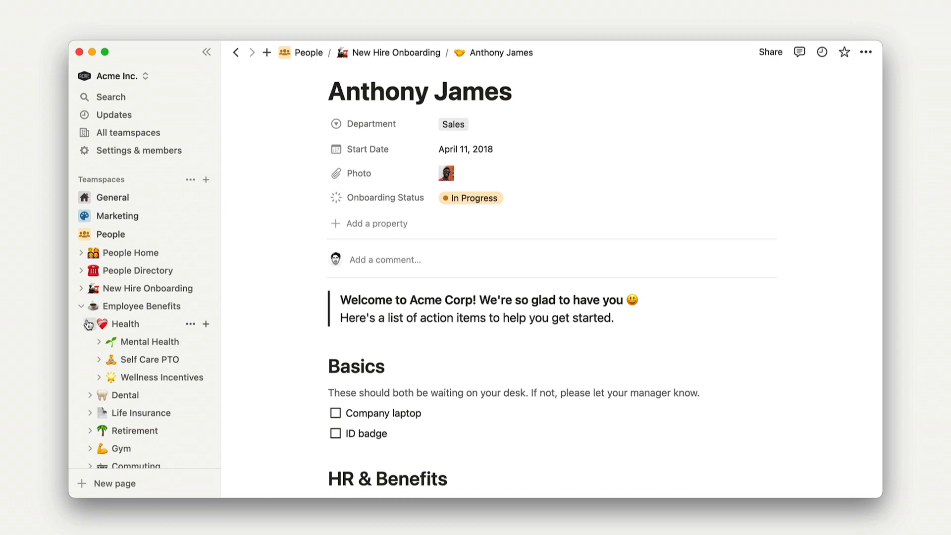
{"action": "left_click", "coordinate": [207, 52]}
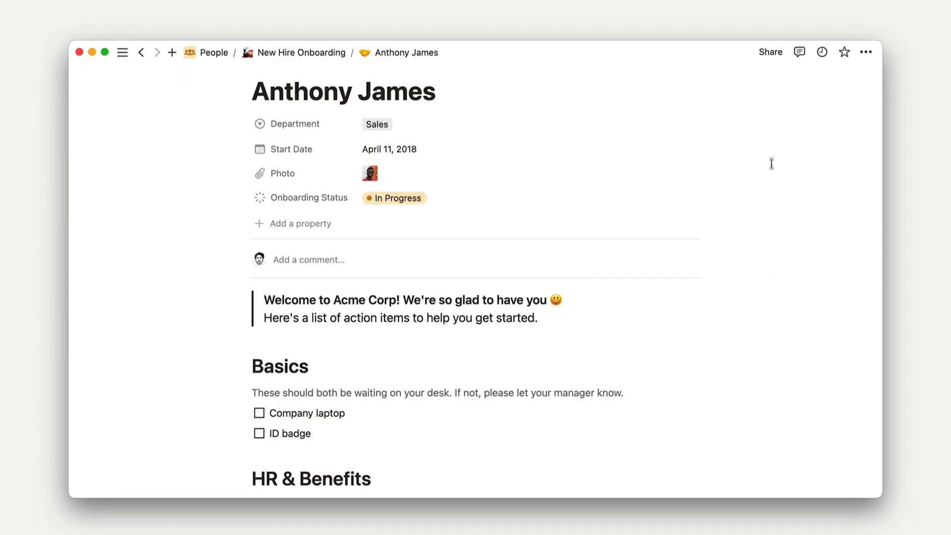
Review the Owners of People access levels in Share, then go to General's Teamspace Home.
{"action": "left_click", "coordinate": [770, 52]}
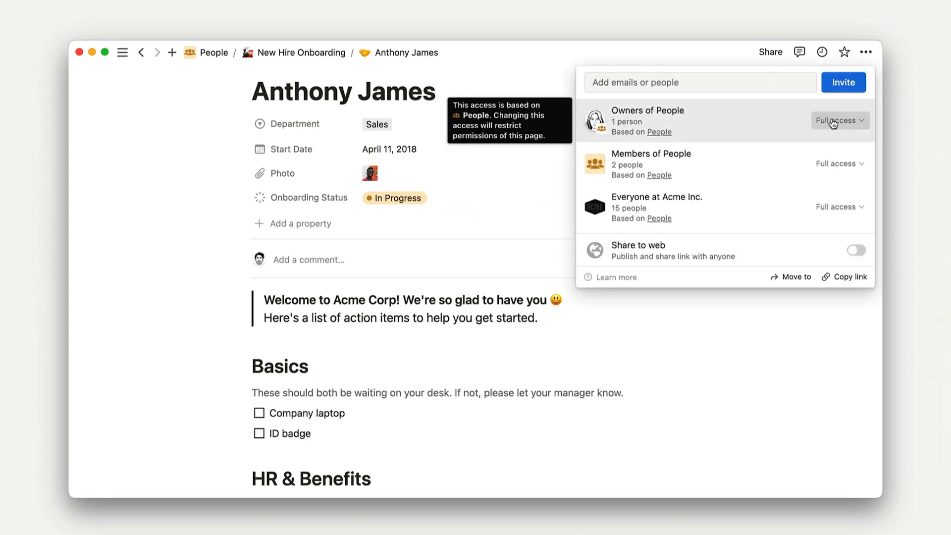
{"action": "left_click", "coordinate": [837, 120]}
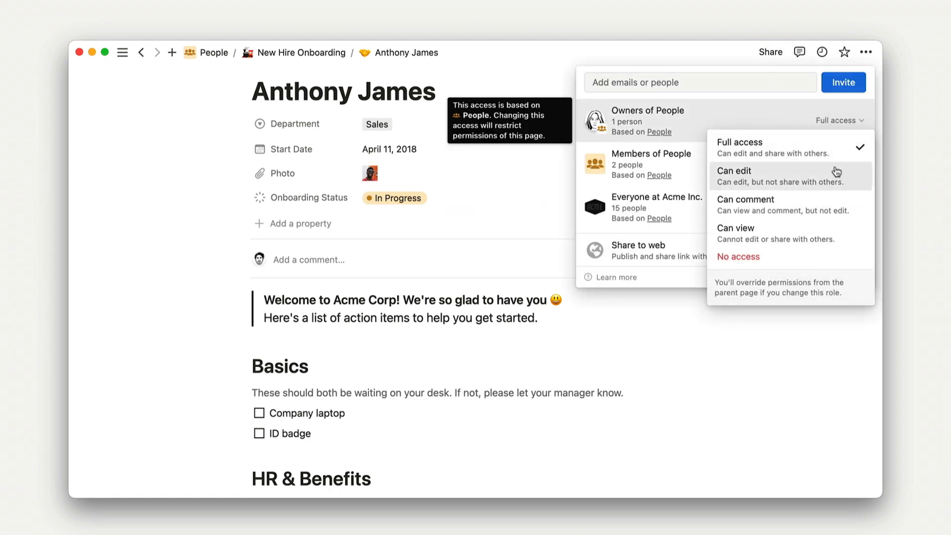
{"action": "left_click", "coordinate": [734, 171]}
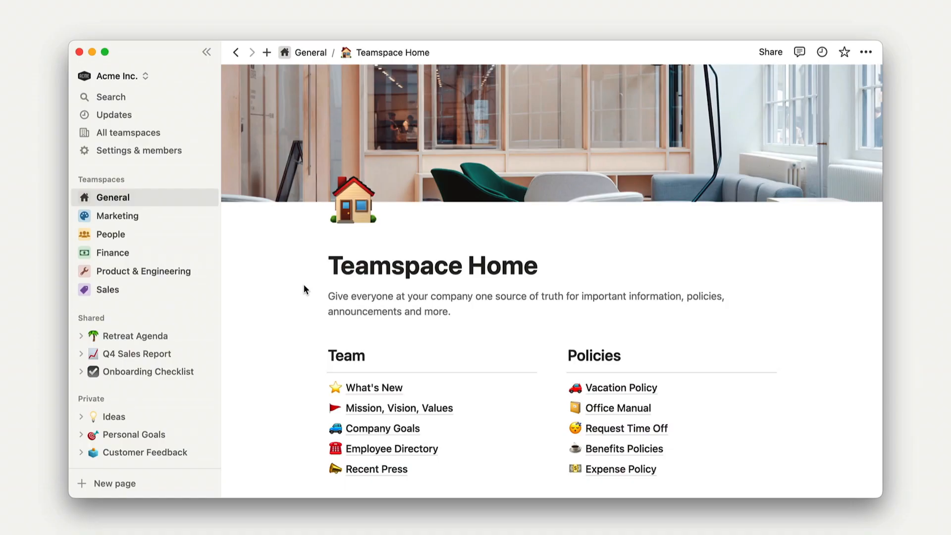
{"action": "mouse_move", "coordinate": [190, 293]}
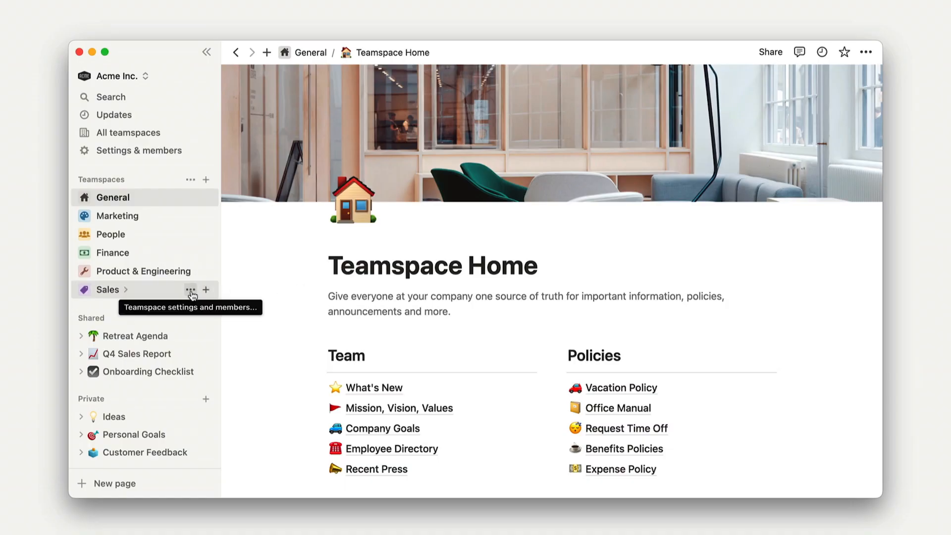
Set the Sales teamspace permissions to Closed in its Teamspace settings.
{"action": "left_click", "coordinate": [190, 289]}
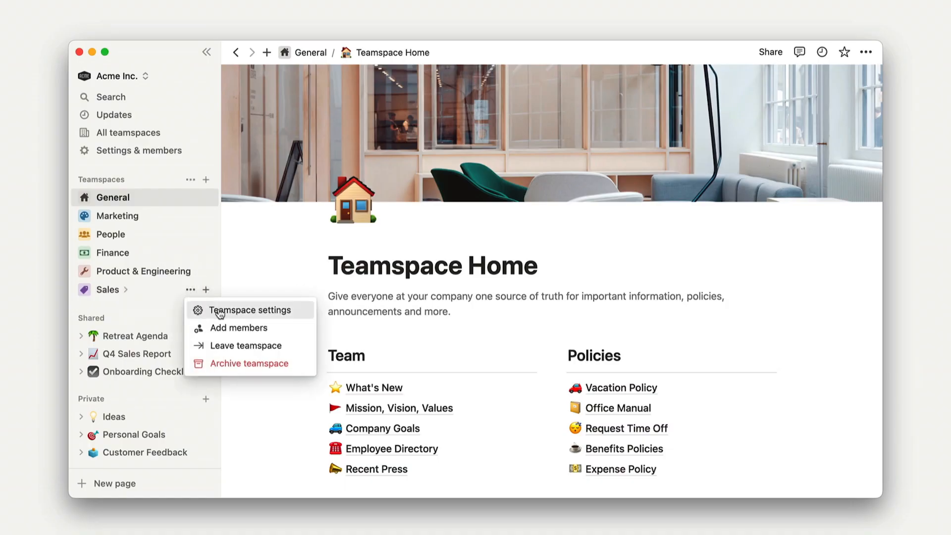
{"action": "left_click", "coordinate": [248, 310]}
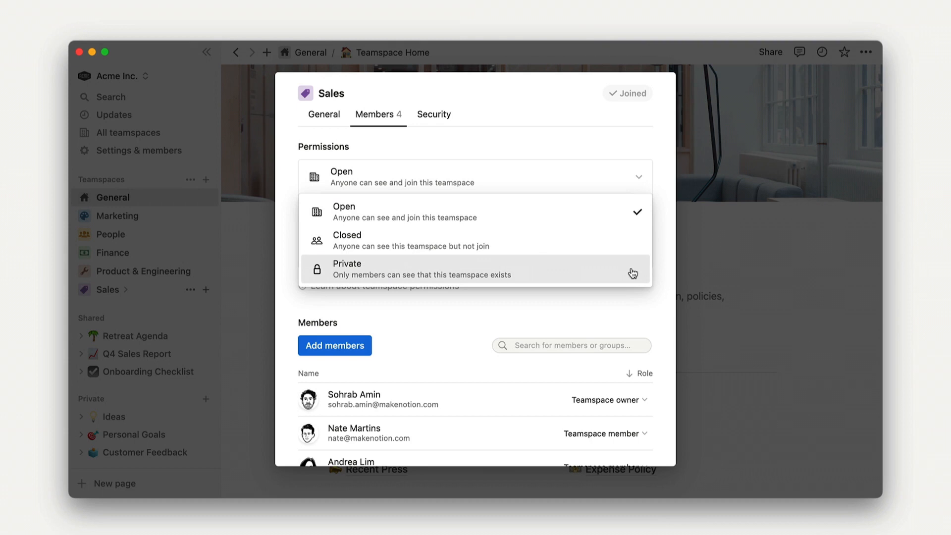
{"action": "left_click", "coordinate": [346, 240]}
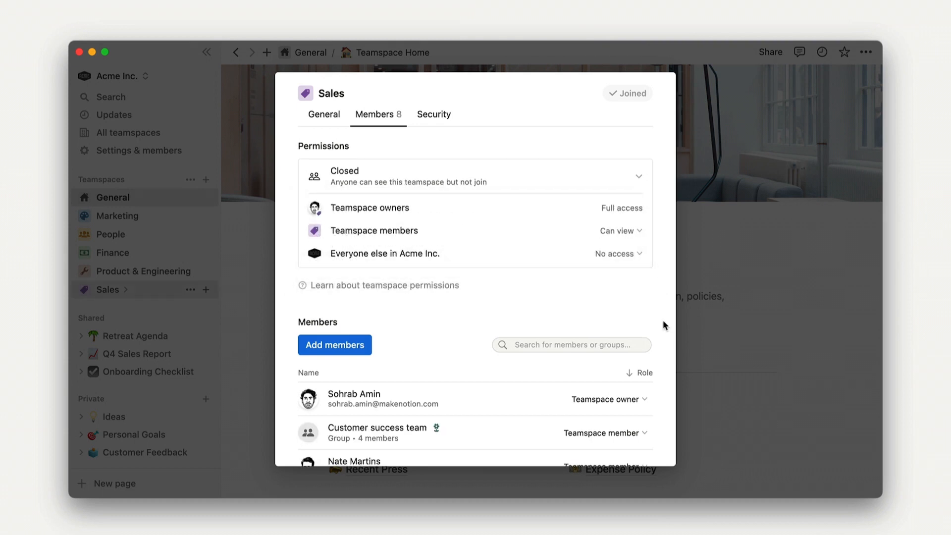
Give the Customer success team a custom role that lets it edit.
{"action": "left_click", "coordinate": [605, 341]}
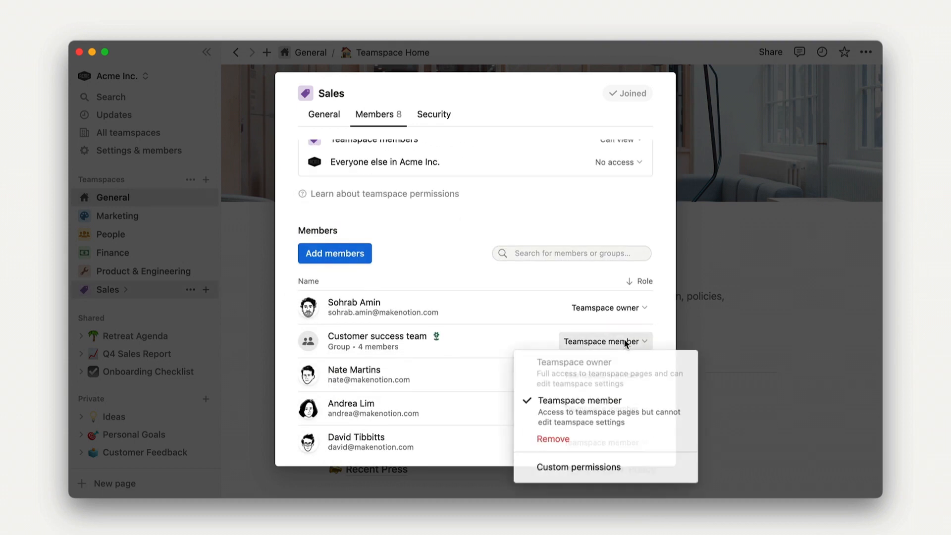
{"action": "left_click", "coordinate": [577, 467]}
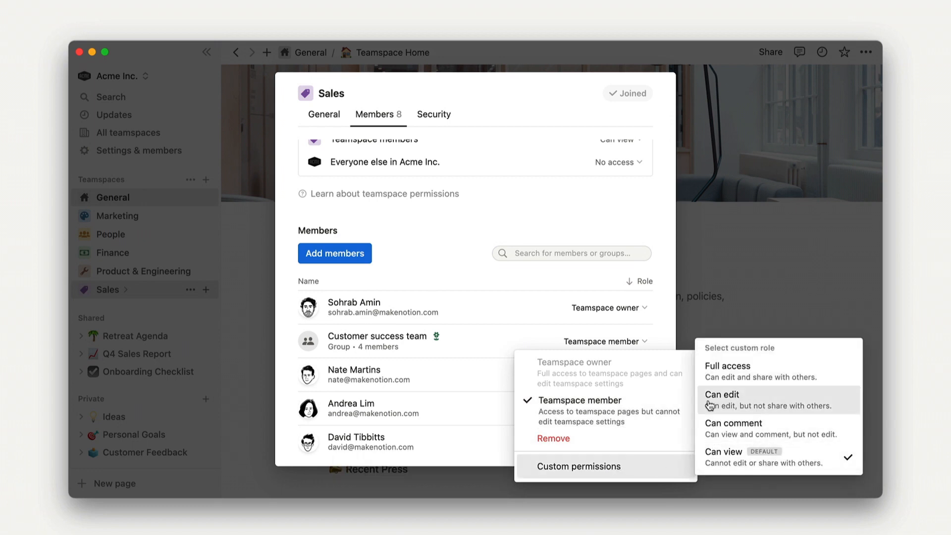
{"action": "left_click", "coordinate": [721, 394]}
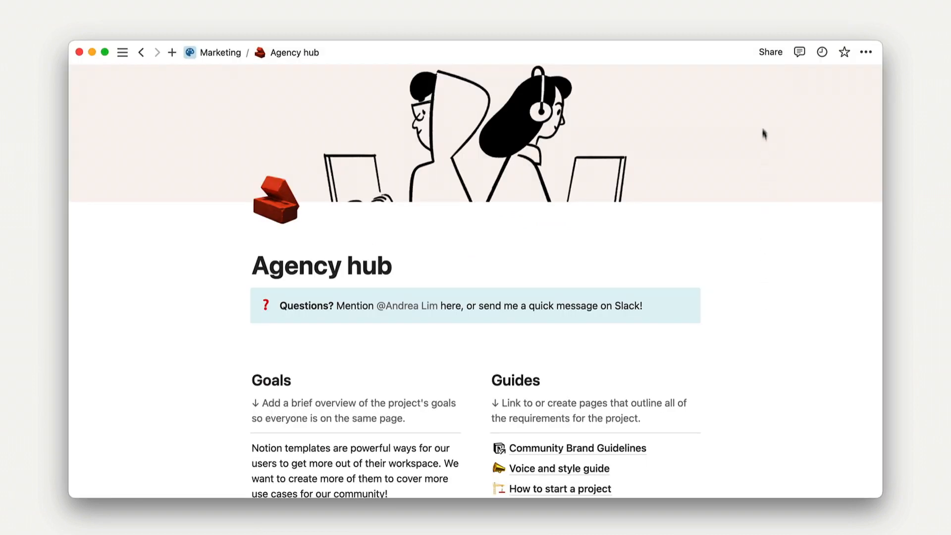
Limit everyone at Acme Inc. to Can comment on Agency hub and confirm Restrict access.
{"action": "left_click", "coordinate": [770, 52]}
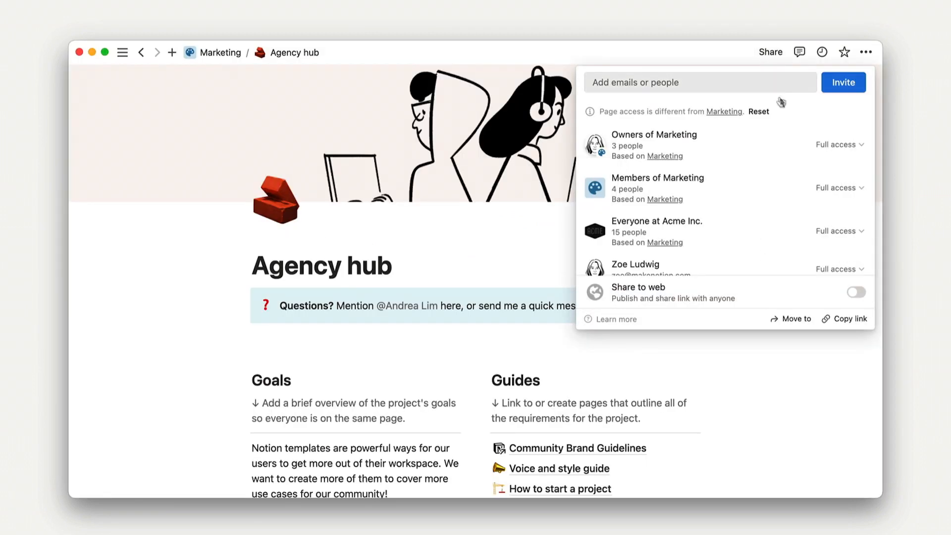
{"action": "left_click", "coordinate": [838, 231]}
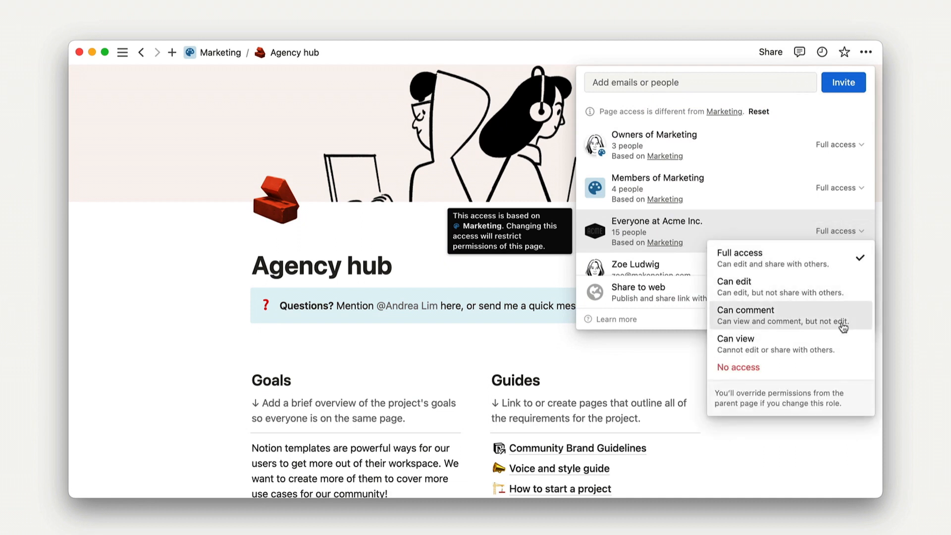
{"action": "left_click", "coordinate": [745, 310]}
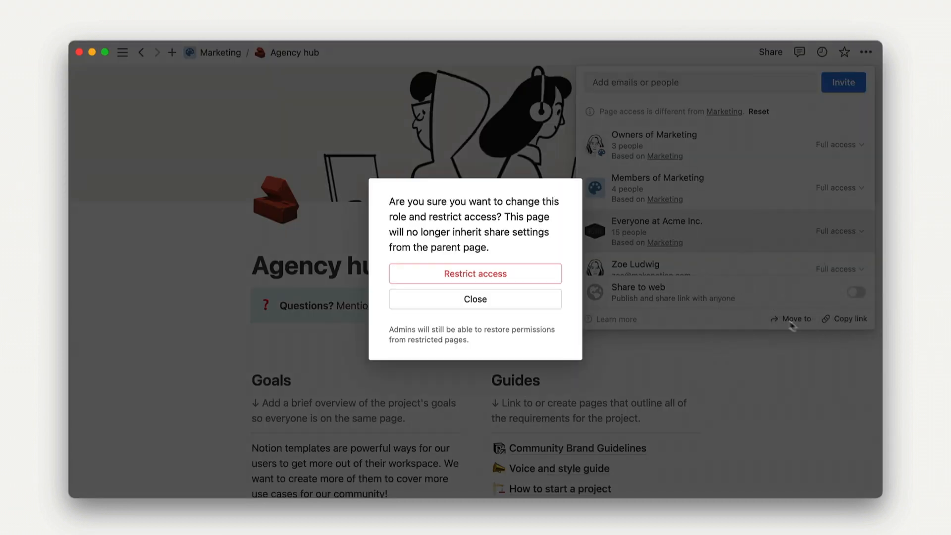
{"action": "left_click", "coordinate": [474, 274]}
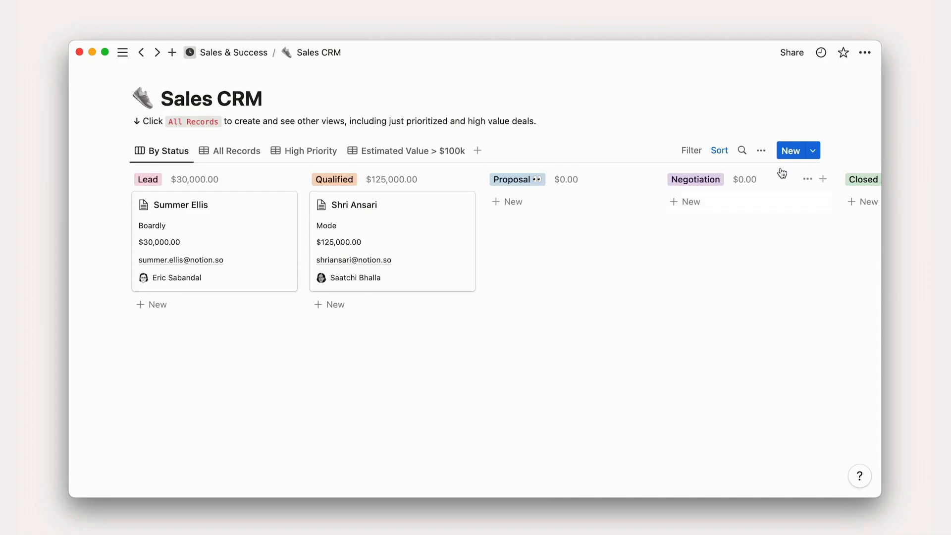
Review Sales CRM's sharing list and the access levels for Sales & Success Managers.
{"action": "left_click", "coordinate": [791, 52]}
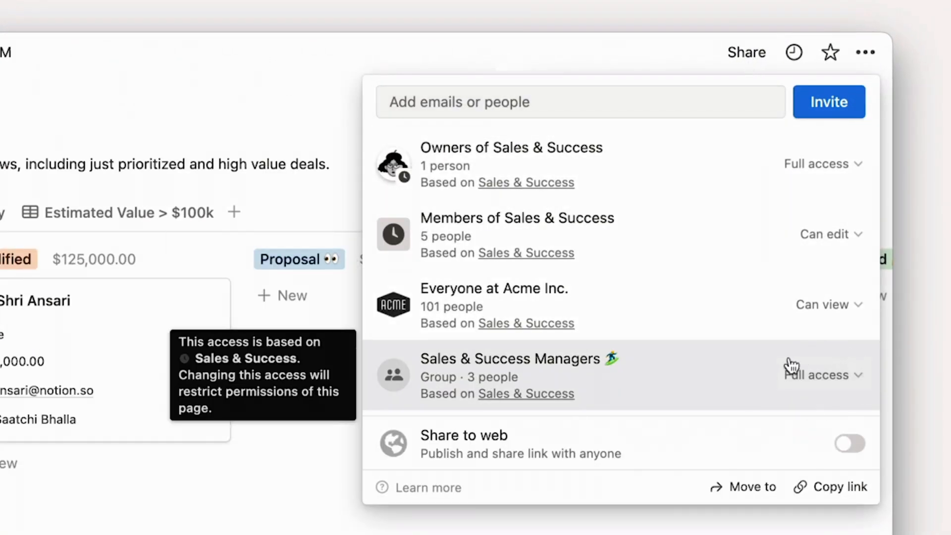
{"action": "left_click", "coordinate": [819, 375]}
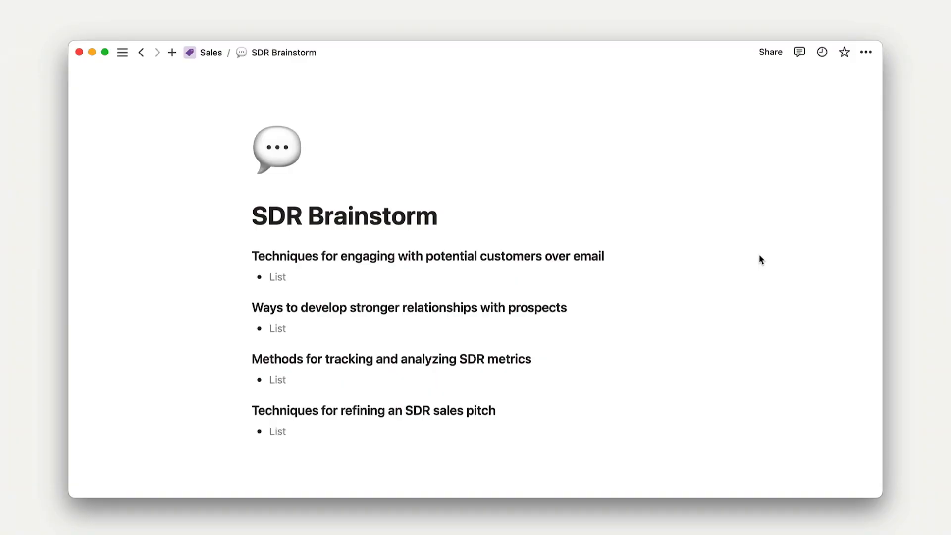
{"action": "mouse_move", "coordinate": [768, 57]}
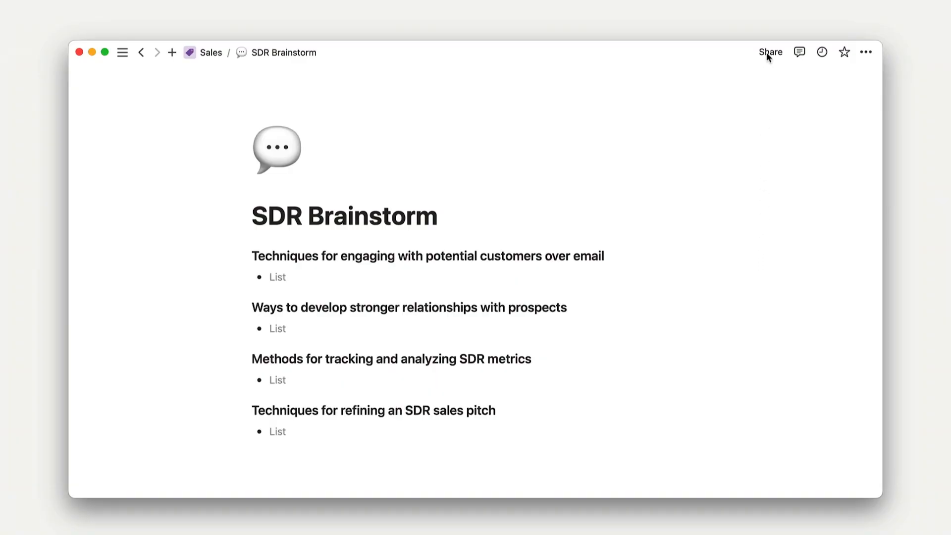
Remove the invited person's full access from SDR Brainstorm and close the Share menu.
{"action": "left_click", "coordinate": [770, 51]}
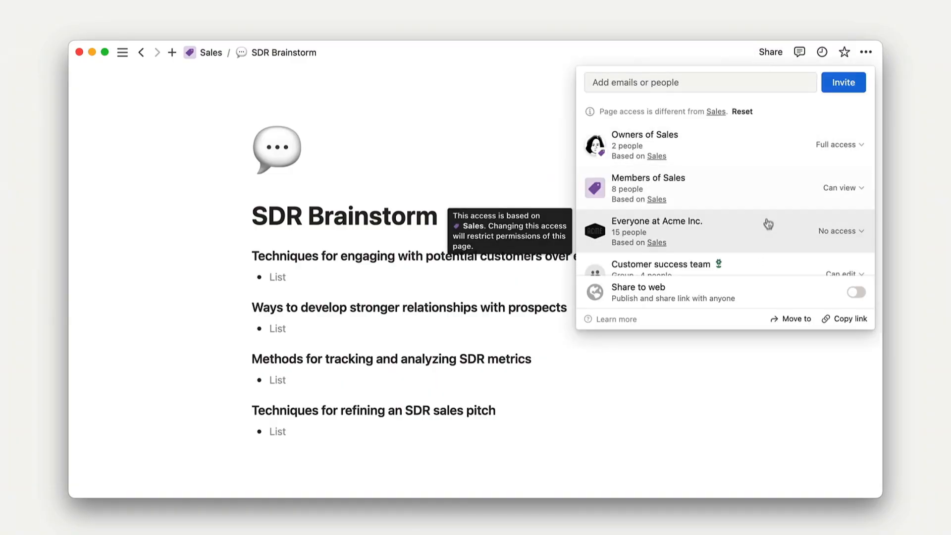
{"action": "scroll", "scroll_direction": "down", "scroll_amount": 3}
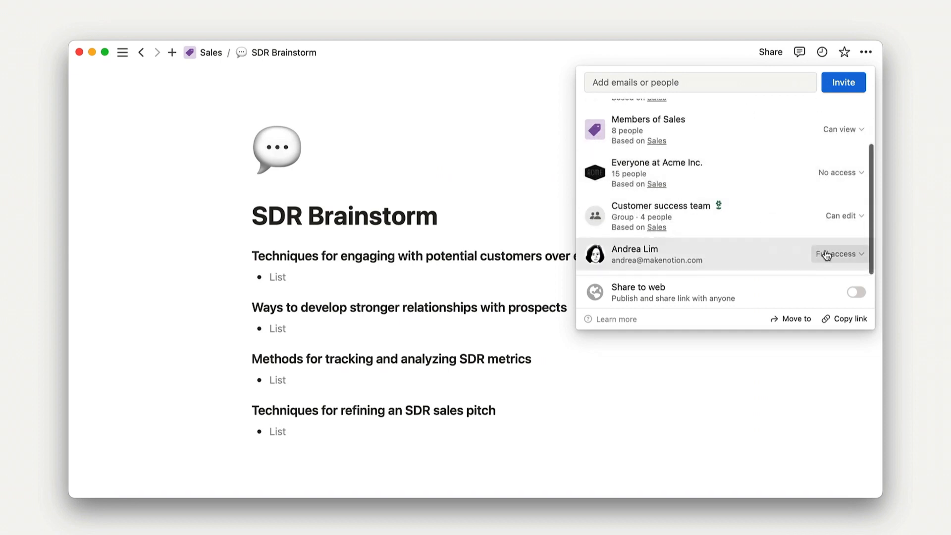
{"action": "left_click", "coordinate": [839, 254]}
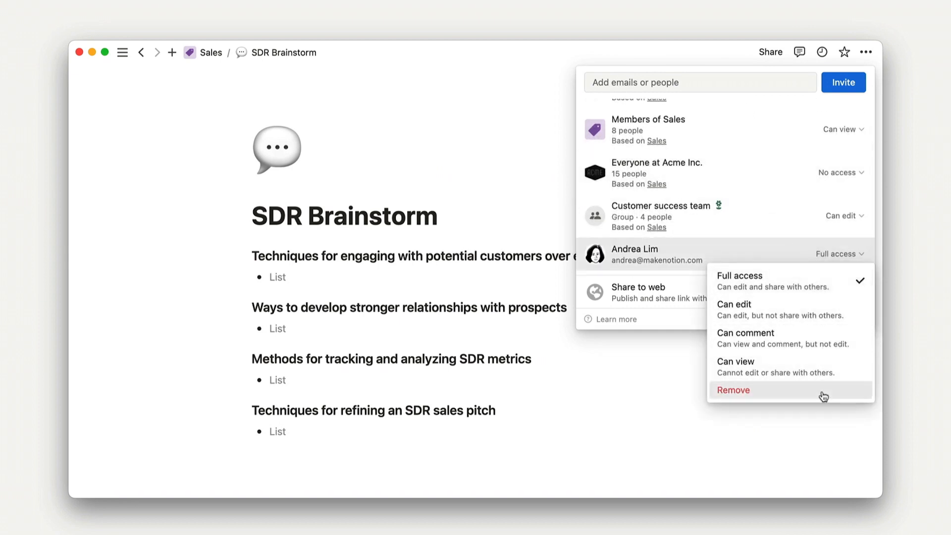
{"action": "left_click", "coordinate": [733, 390]}
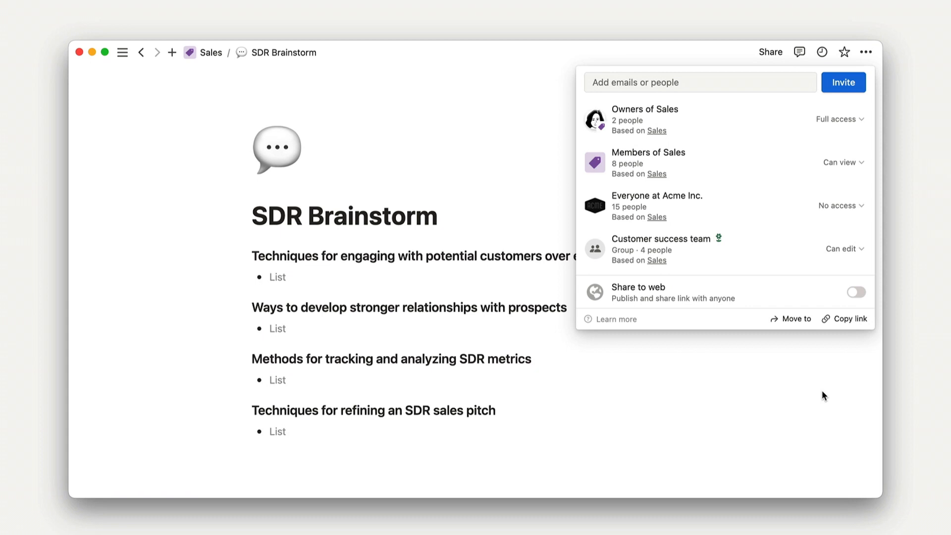
{"action": "left_click", "coordinate": [822, 391]}
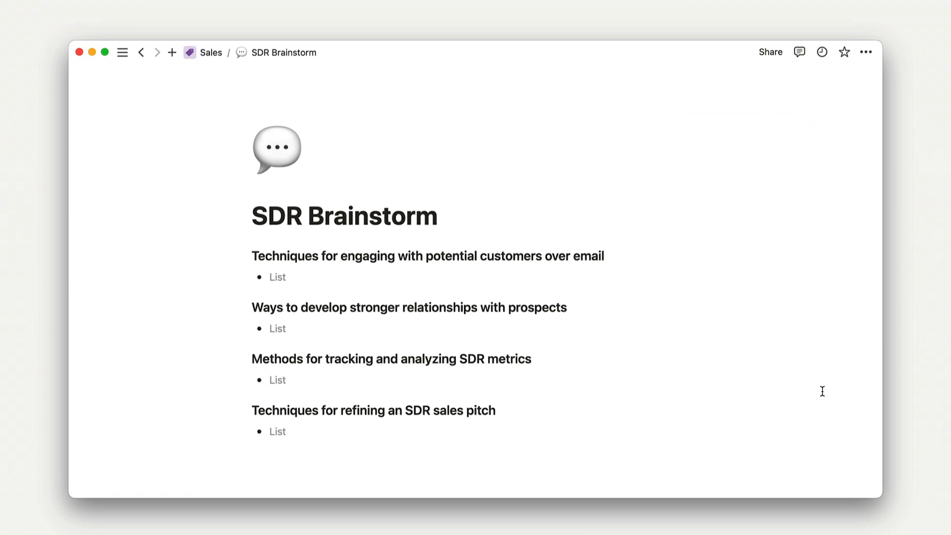
Open the Sales teamspace member settings and review the member role options.
{"action": "left_click", "coordinate": [190, 289]}
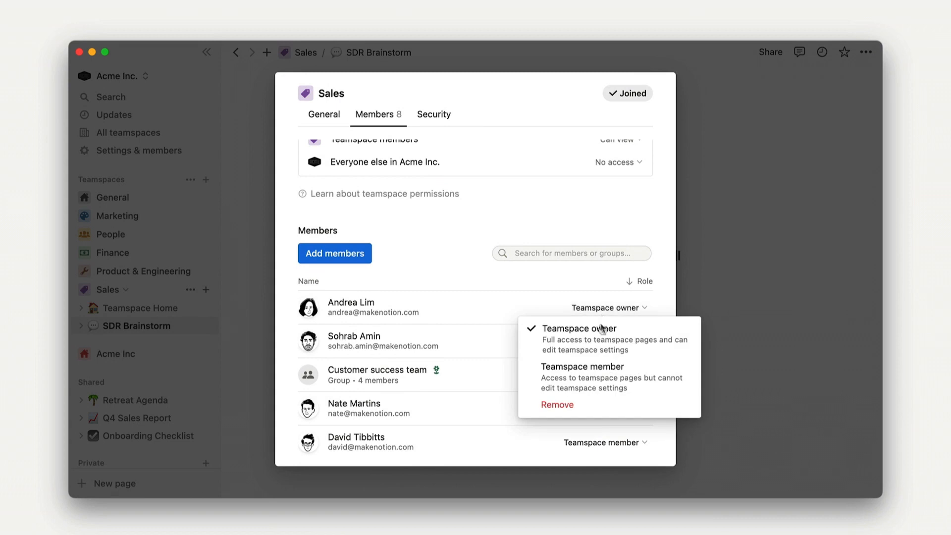
{"action": "left_click", "coordinate": [555, 404]}
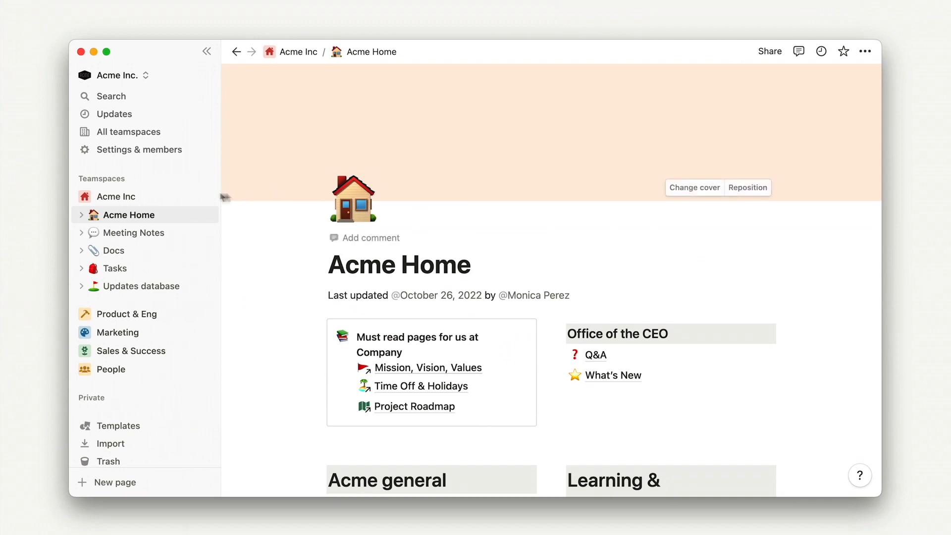
Add a Benefits page to Acme Inc and restrict everyone at Acme Inc. to No access.
{"action": "left_click", "coordinate": [206, 196]}
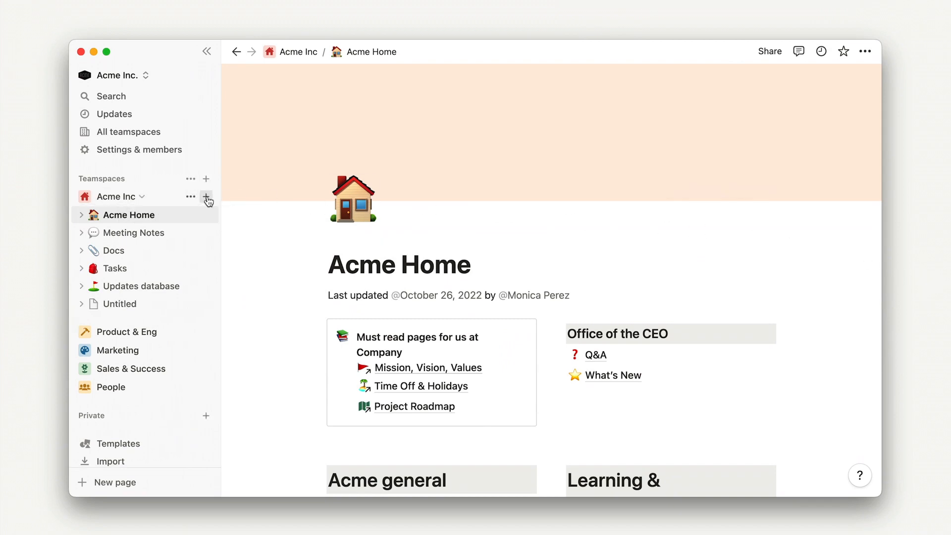
{"action": "left_click", "coordinate": [205, 196]}
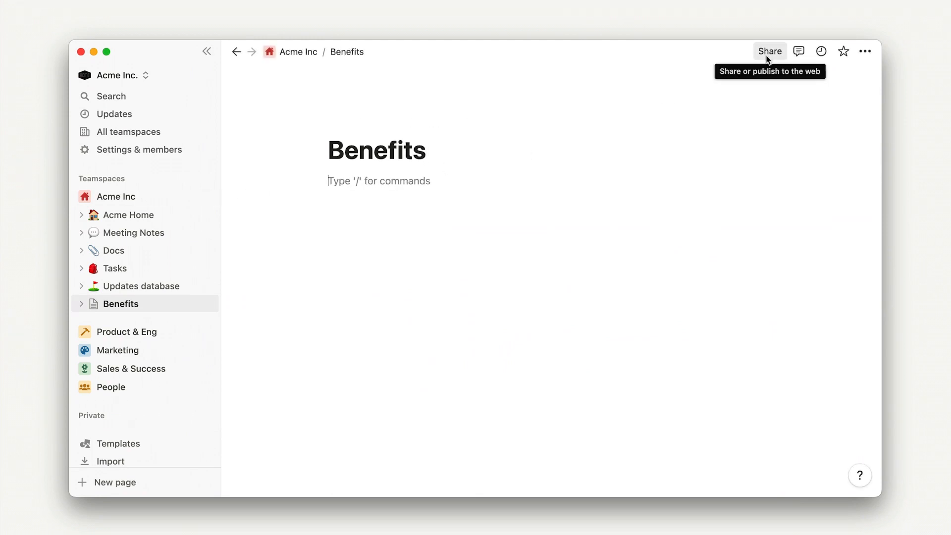
{"action": "left_click", "coordinate": [769, 51]}
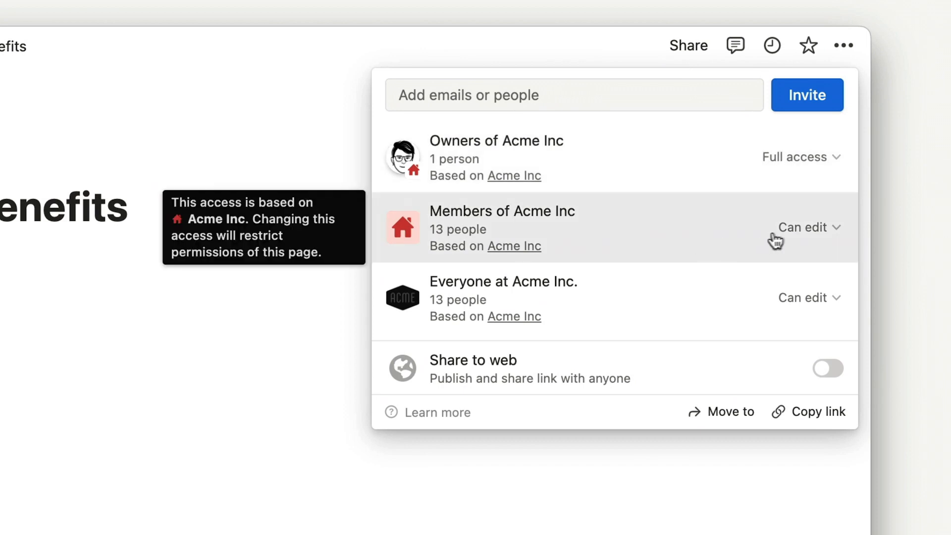
{"action": "mouse_move", "coordinate": [691, 324]}
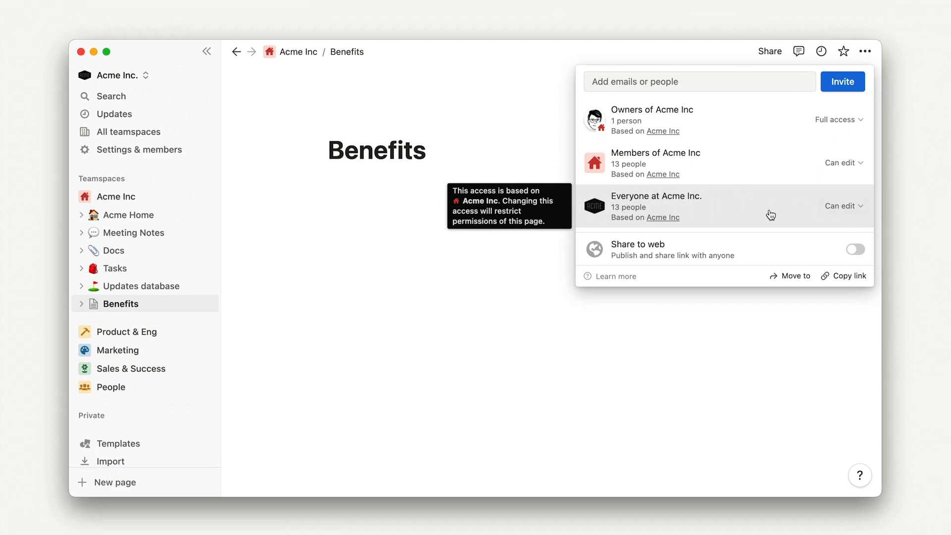
{"action": "left_click", "coordinate": [841, 205]}
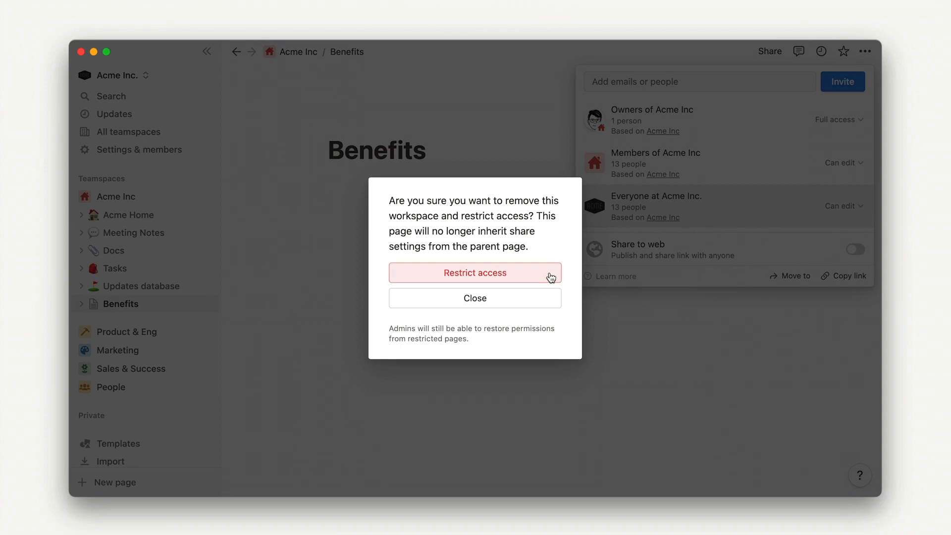
{"action": "left_click", "coordinate": [475, 272]}
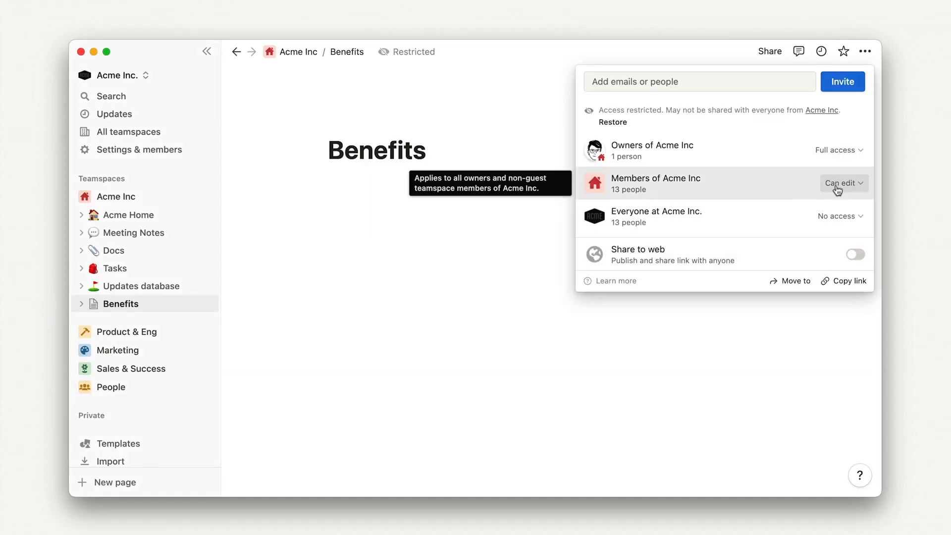
Set Acme Inc members to No access on the Benefits page.
{"action": "left_click", "coordinate": [842, 183]}
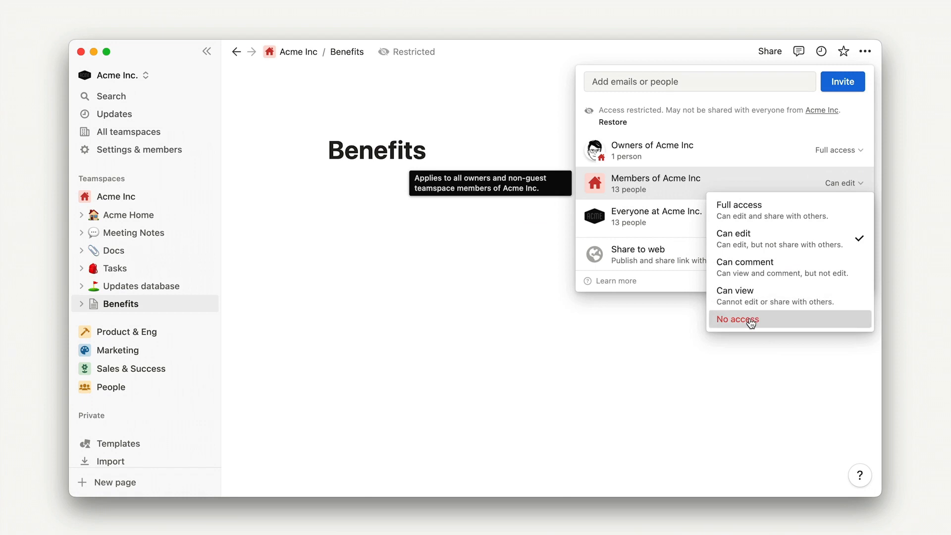
{"action": "left_click", "coordinate": [737, 319]}
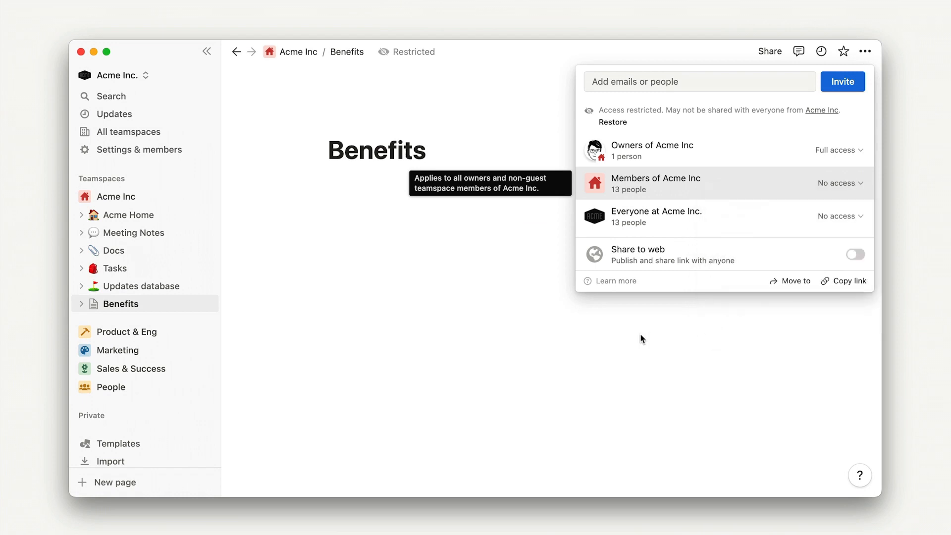
{"action": "left_click", "coordinate": [698, 82]}
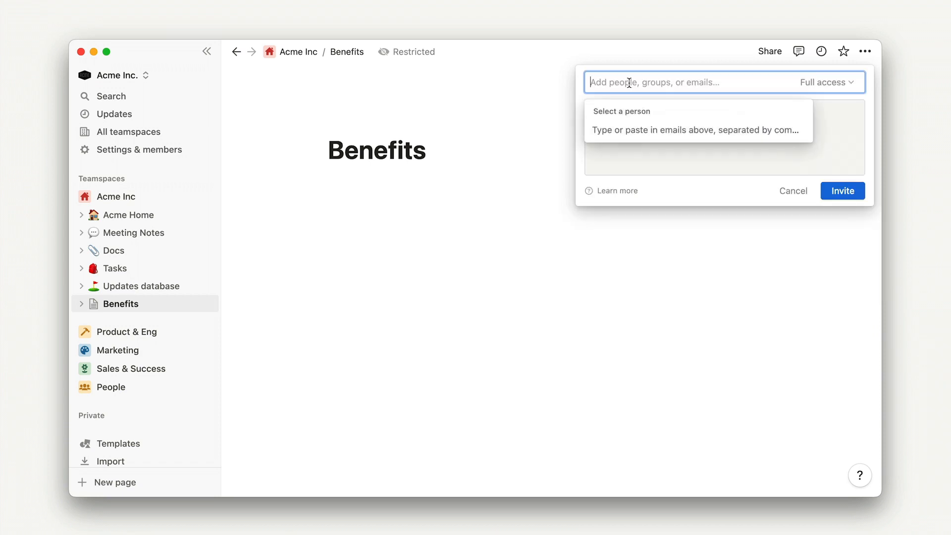
Invite the Customer success team group to Benefits and close the sharing settings.
{"action": "type", "text": "cus"}
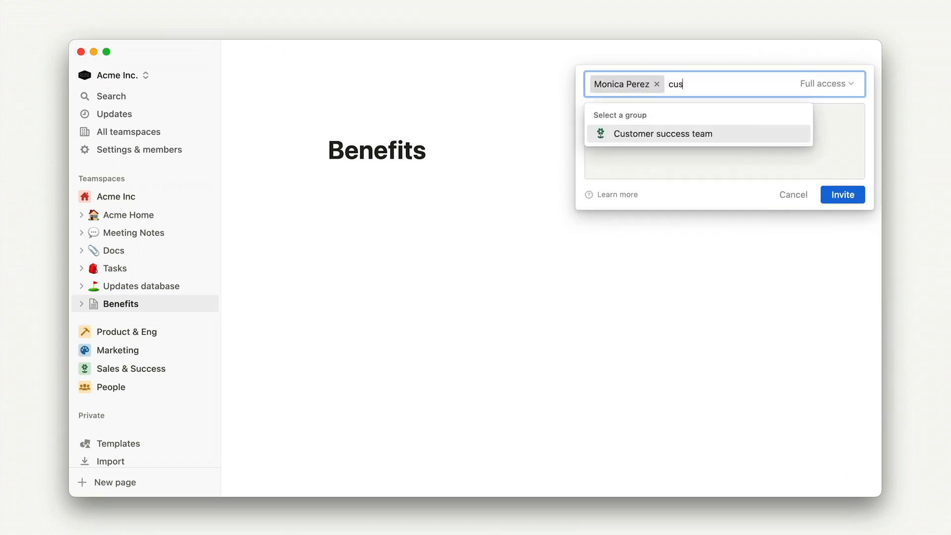
{"action": "left_click", "coordinate": [661, 133]}
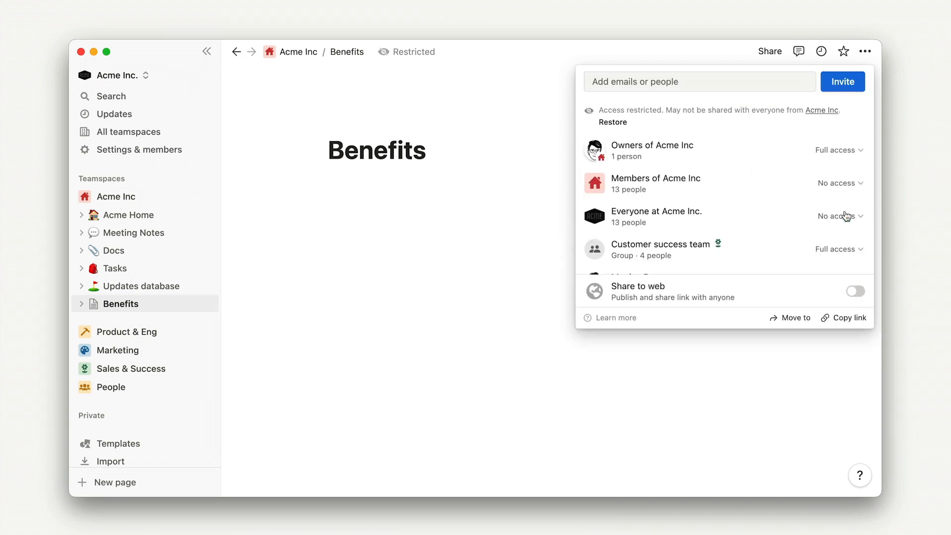
{"action": "left_click", "coordinate": [843, 81]}
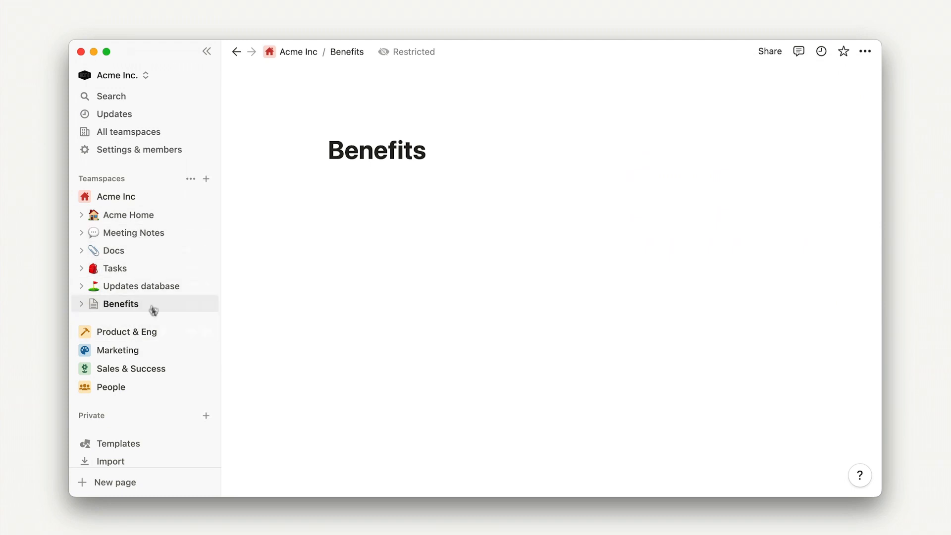
{"action": "mouse_move", "coordinate": [157, 308]}
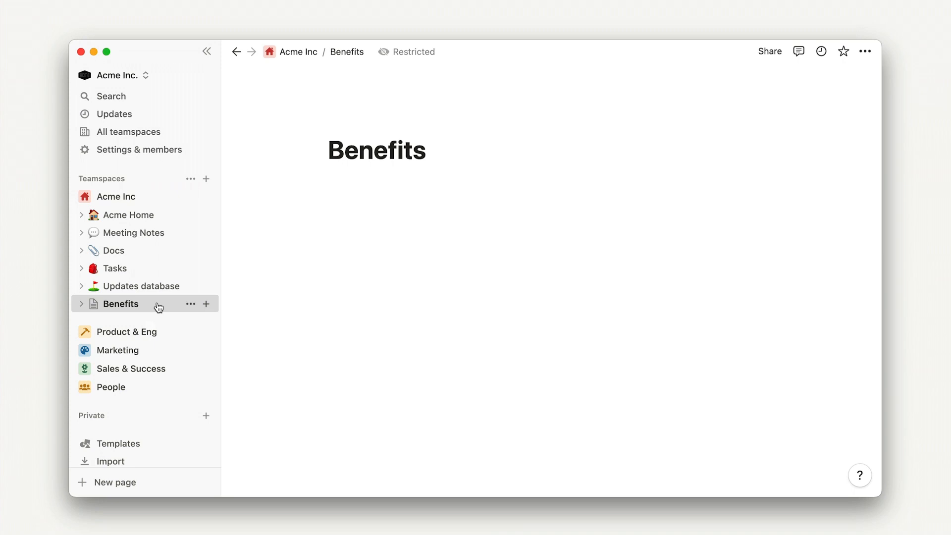
Use the Benefits page's Move to option to relocate it into the Acme Inc teamspace.
{"action": "scroll", "scroll_direction": "down", "scroll_amount": 3}
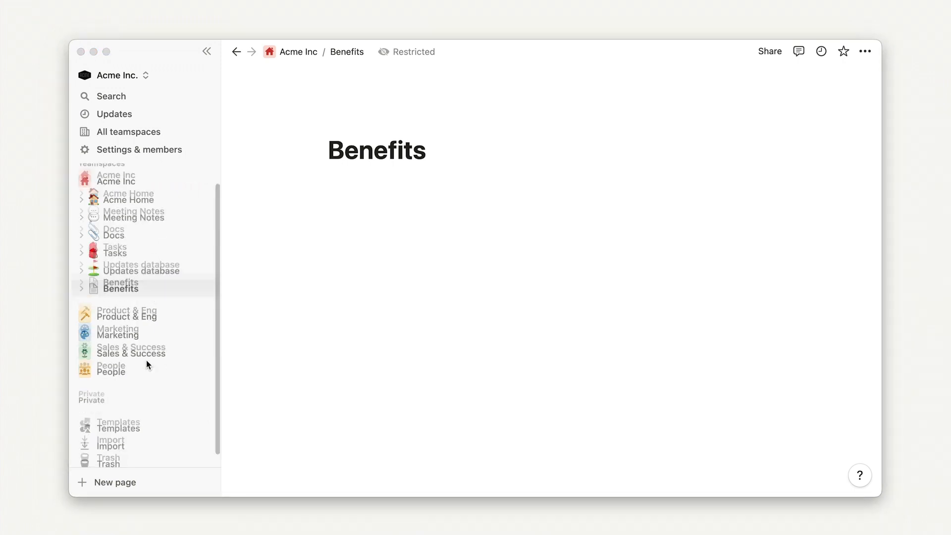
{"action": "left_click", "coordinate": [207, 385]}
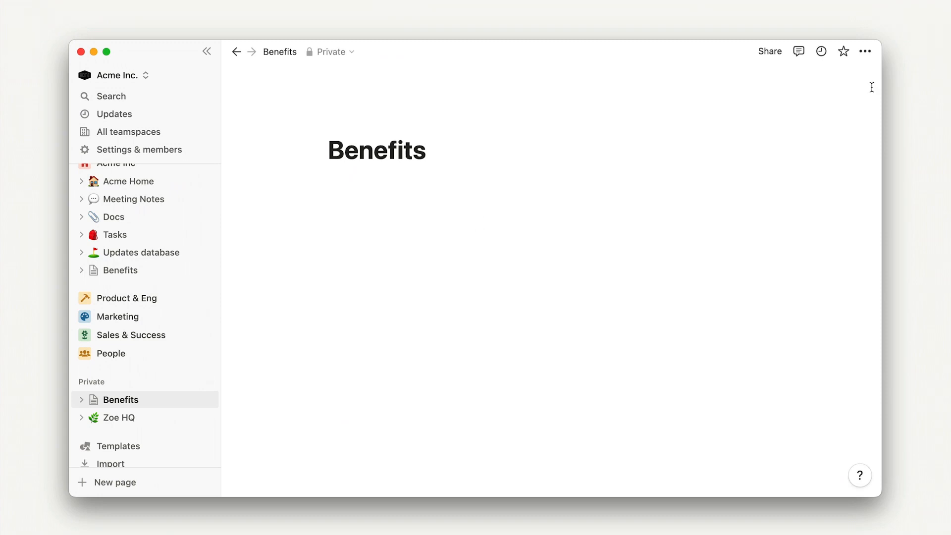
{"action": "left_click", "coordinate": [865, 51]}
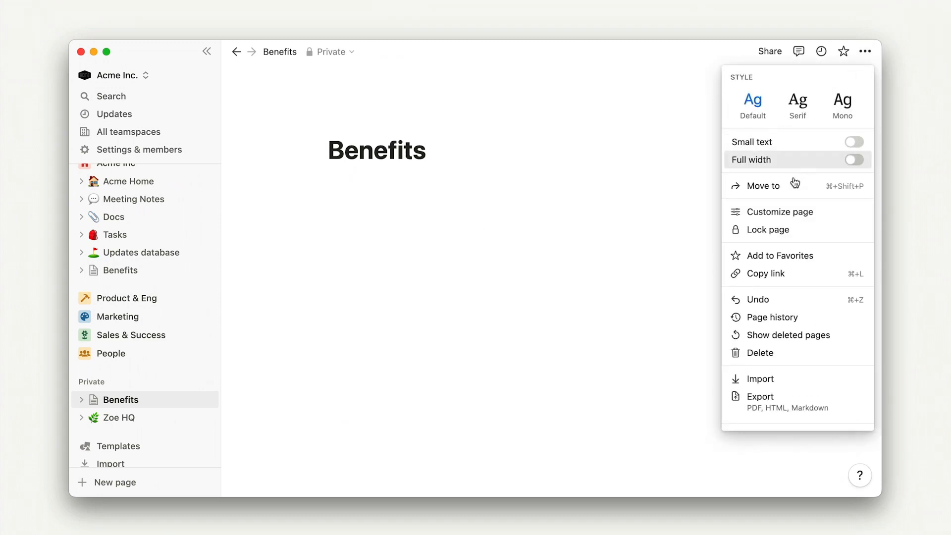
{"action": "left_click", "coordinate": [762, 186]}
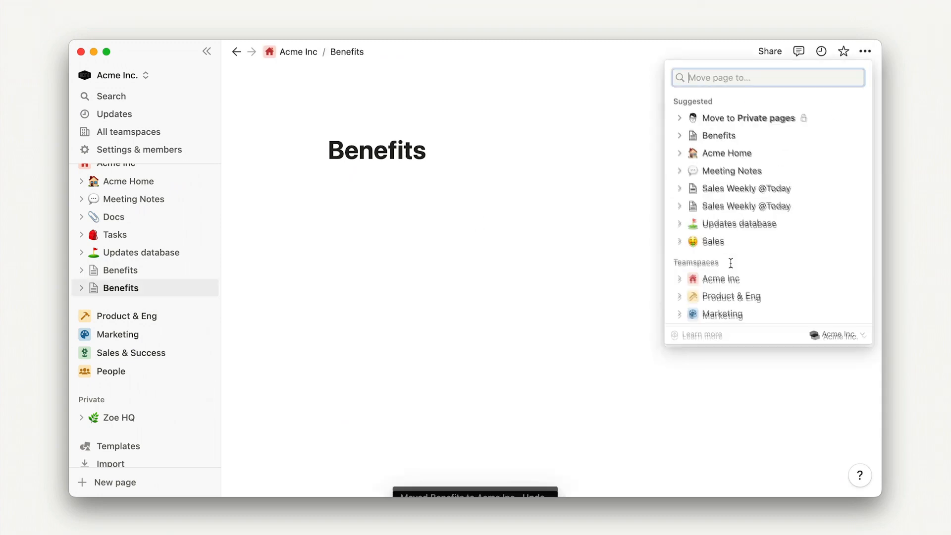
{"action": "left_click", "coordinate": [769, 51]}
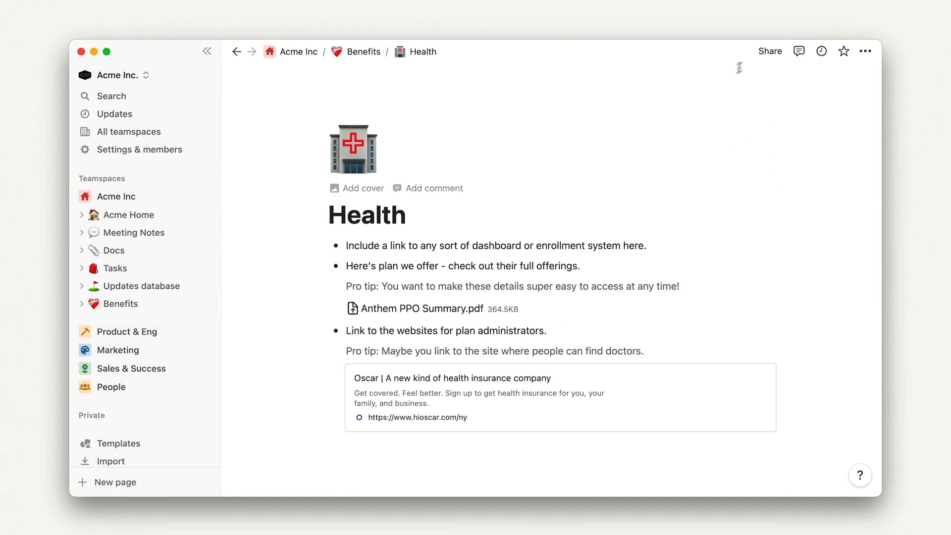
From Health, go to Benefits and give Members of Acme Inc Can comment access.
{"action": "left_click", "coordinate": [770, 51]}
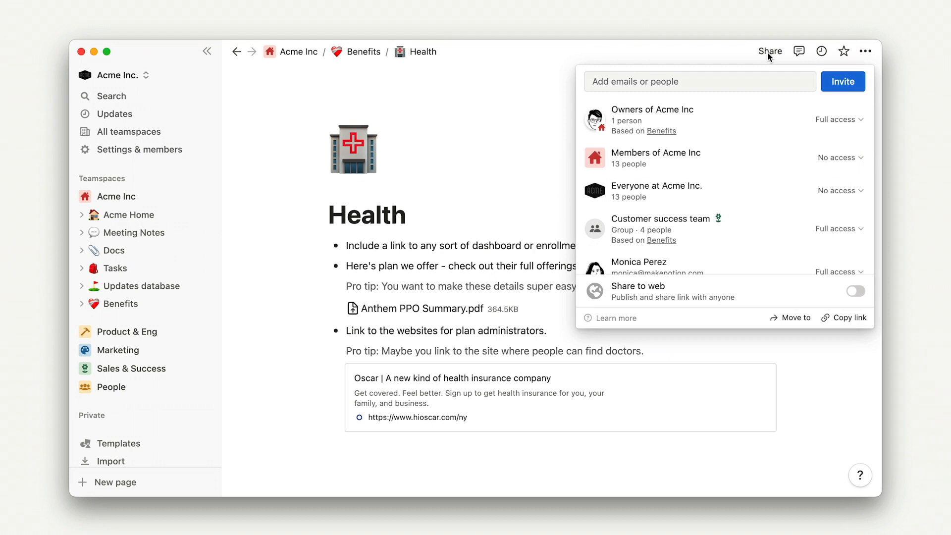
{"action": "mouse_move", "coordinate": [767, 203]}
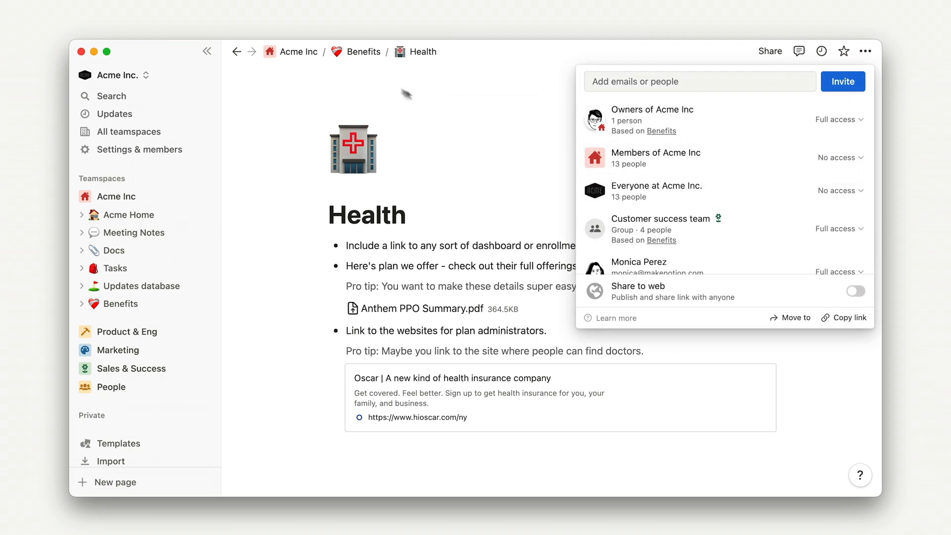
{"action": "left_click", "coordinate": [362, 52]}
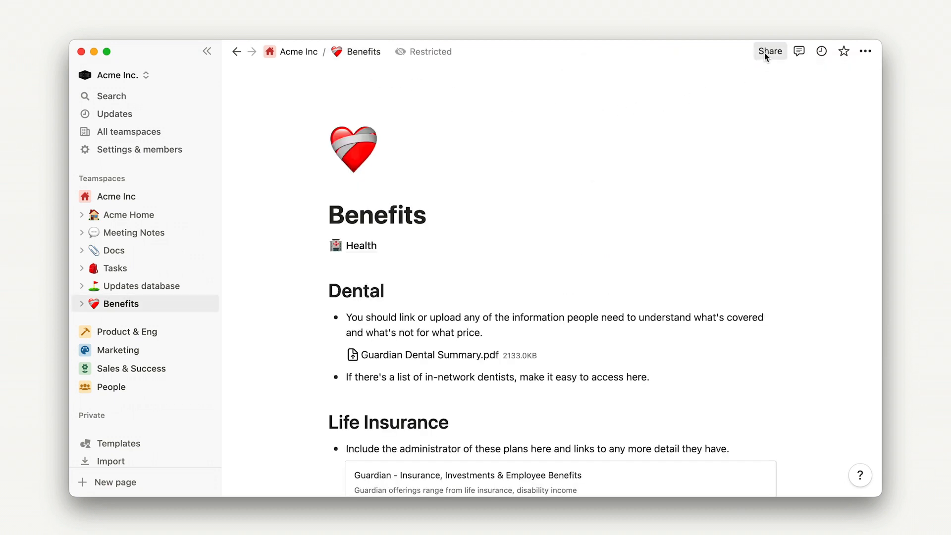
{"action": "left_click", "coordinate": [770, 51]}
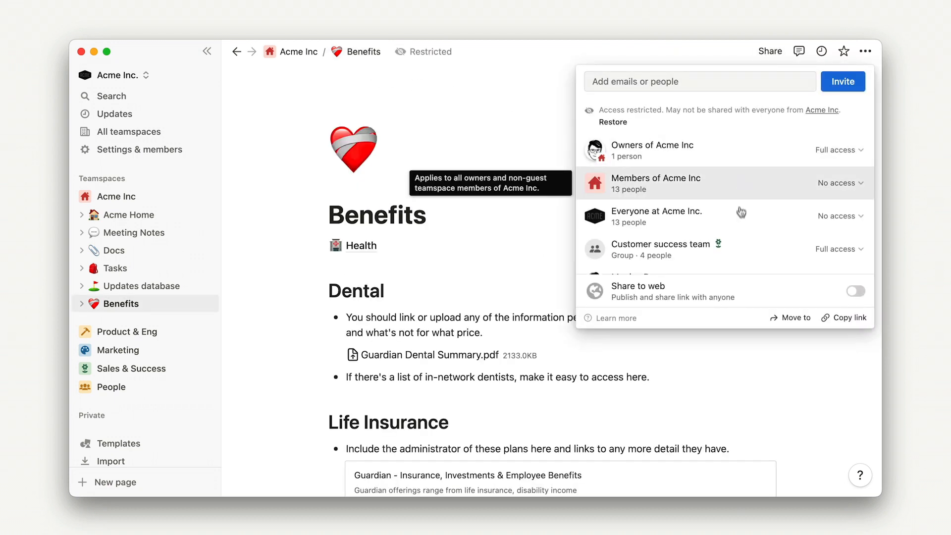
{"action": "left_click", "coordinate": [493, 240]}
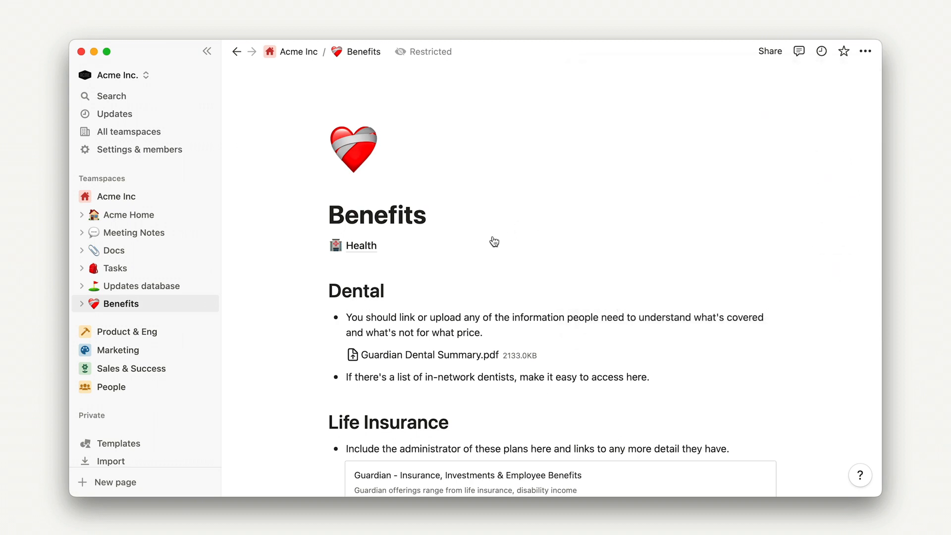
{"action": "left_click", "coordinate": [770, 51]}
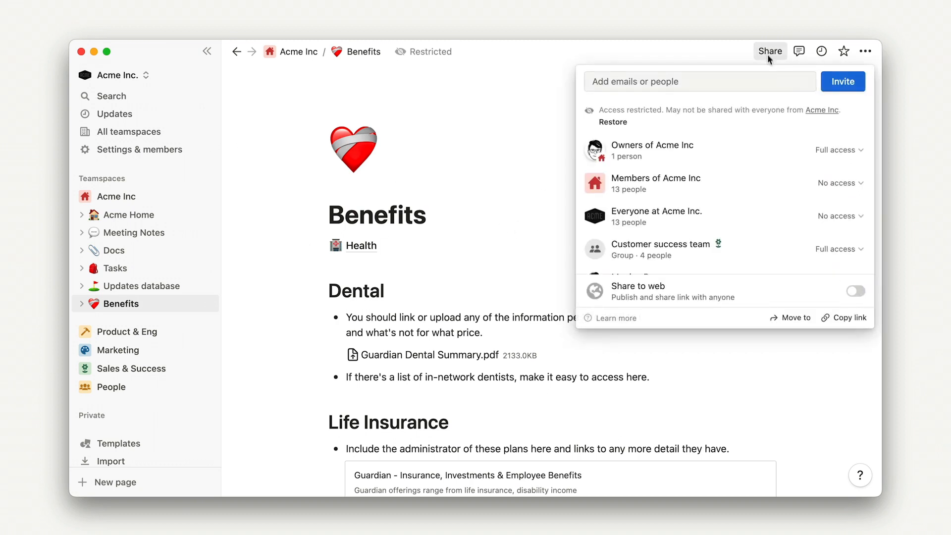
{"action": "left_click", "coordinate": [839, 183]}
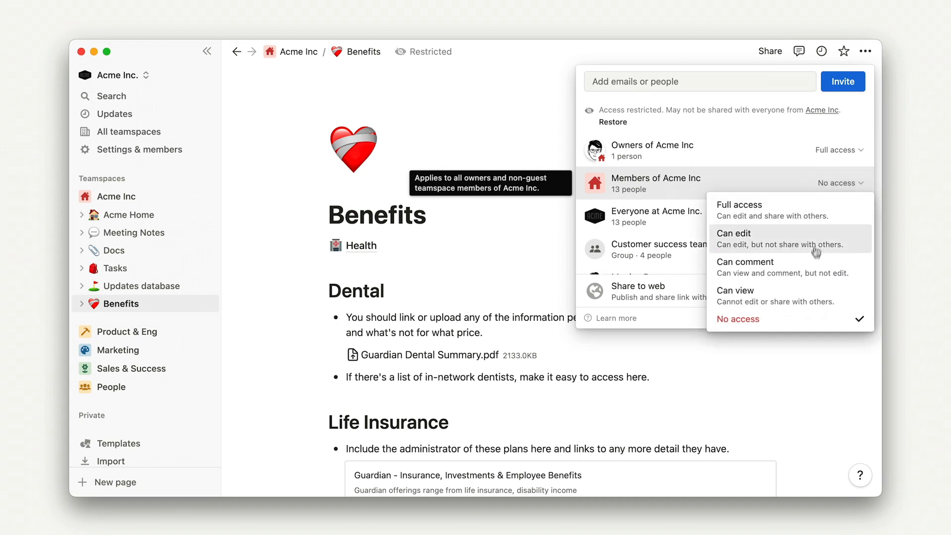
{"action": "left_click", "coordinate": [744, 267]}
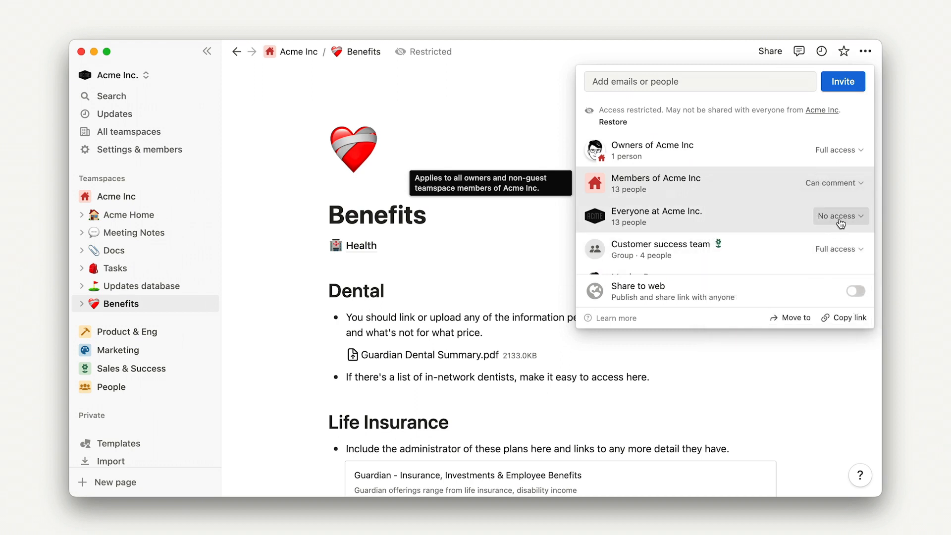
{"action": "left_click", "coordinate": [839, 216]}
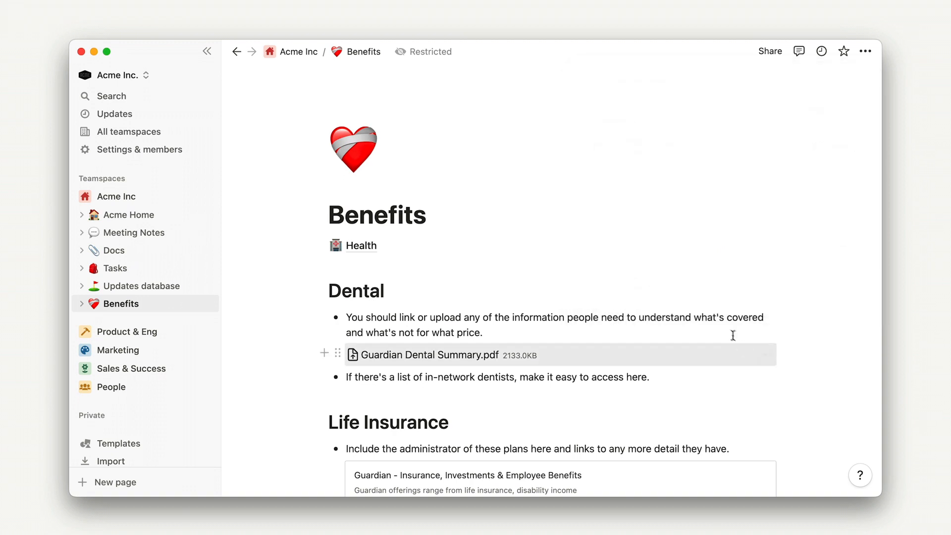
{"action": "mouse_move", "coordinate": [770, 51]}
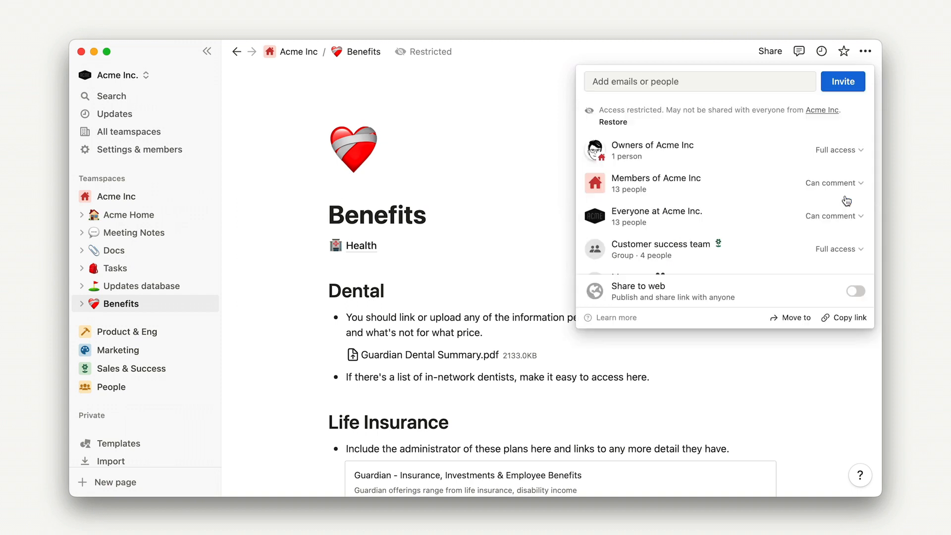
Share the Benefits page with the ICs group at Can view.
{"action": "type", "text": "ic"}
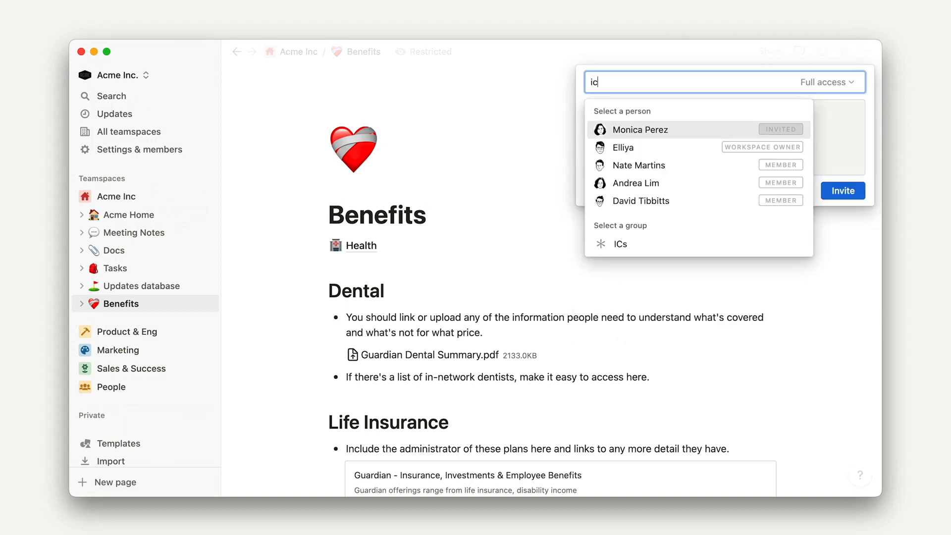
{"action": "left_click", "coordinate": [619, 244]}
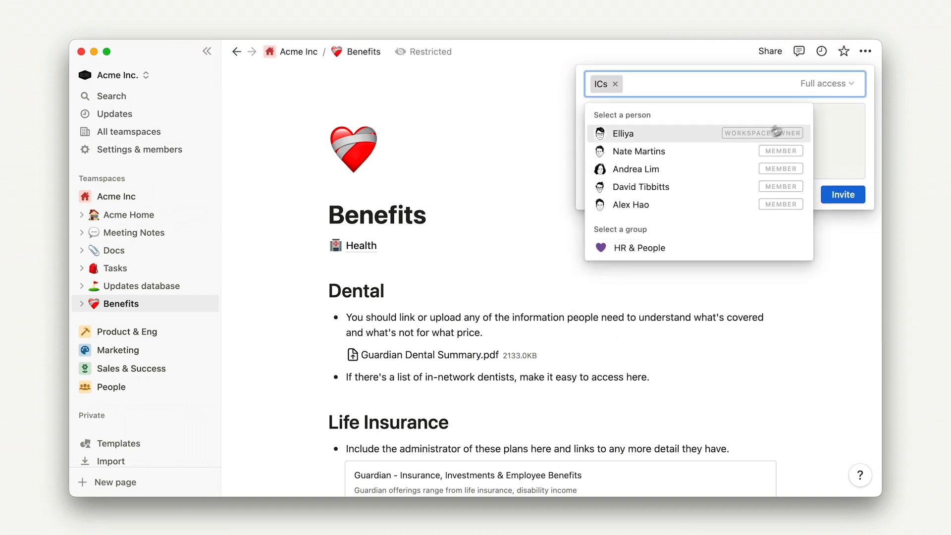
{"action": "left_click", "coordinate": [825, 83]}
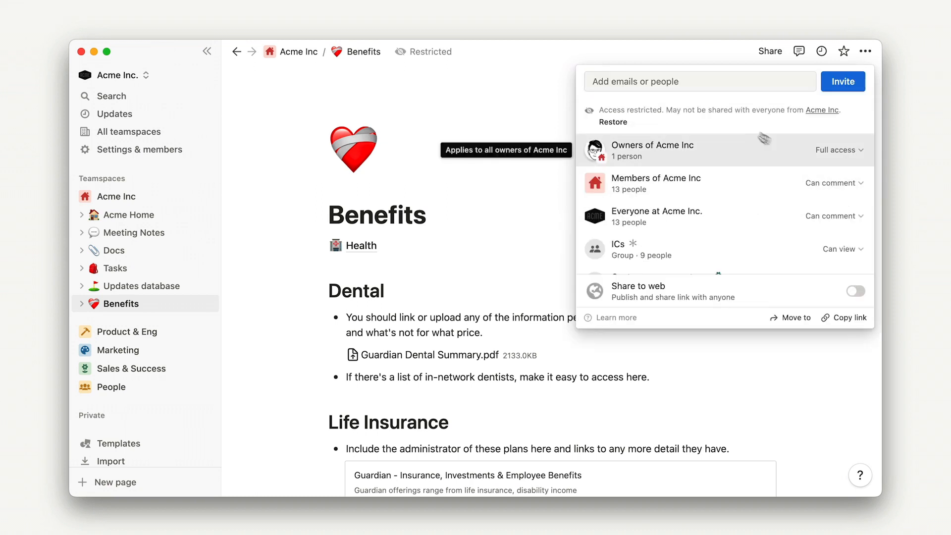
Invite the HR & People group to the Benefits page.
{"action": "type", "text": "hr"}
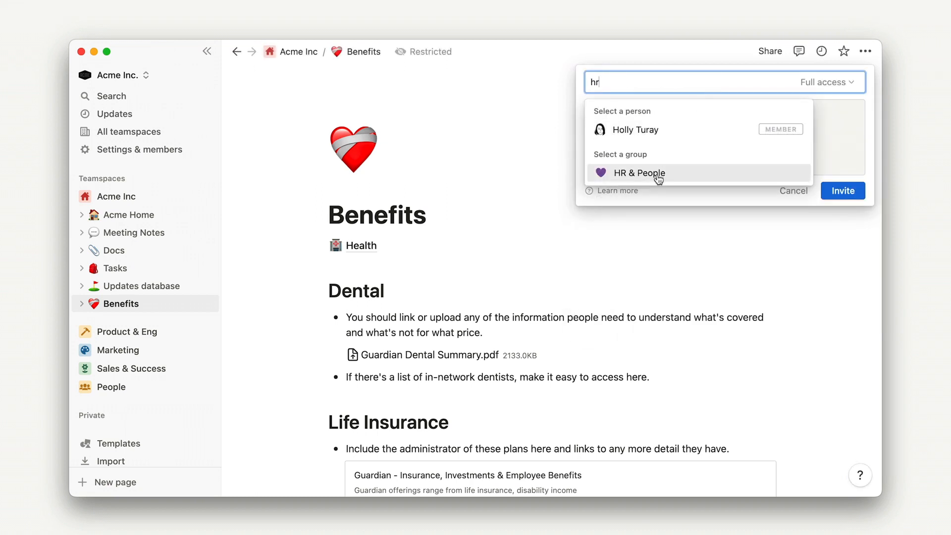
{"action": "left_click", "coordinate": [823, 83]}
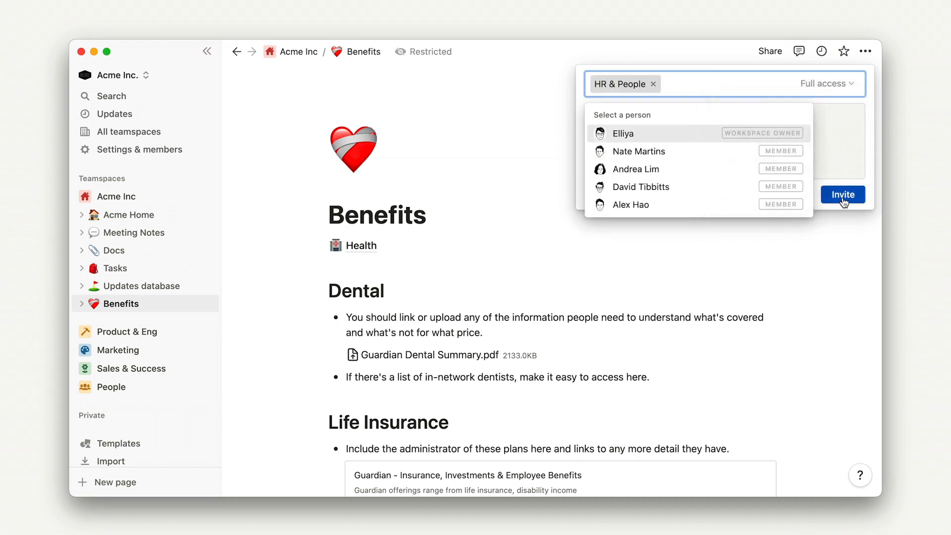
{"action": "left_click", "coordinate": [652, 84]}
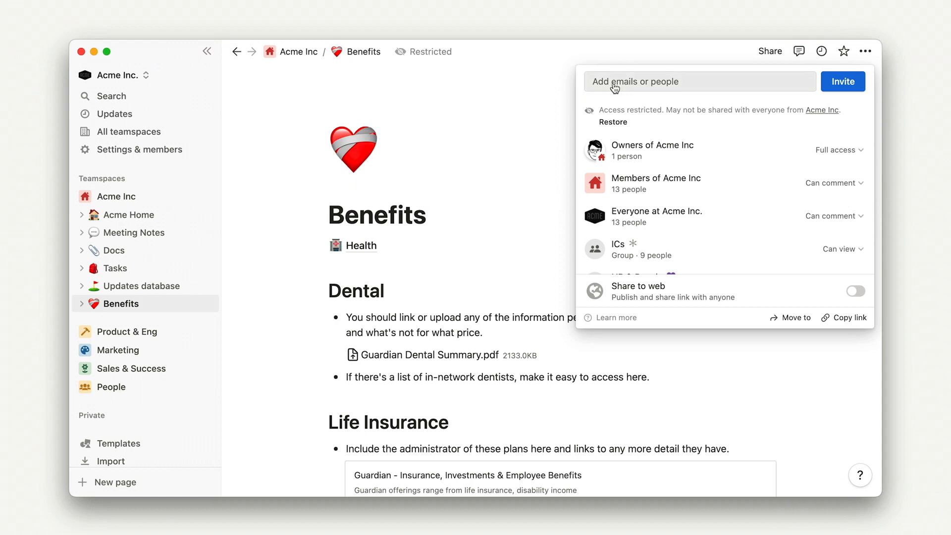
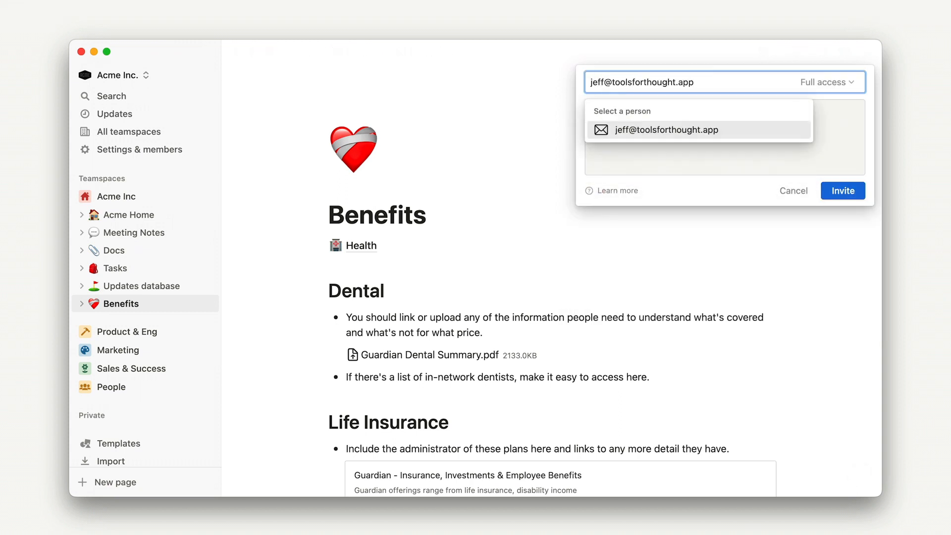
{"action": "left_click", "coordinate": [826, 81]}
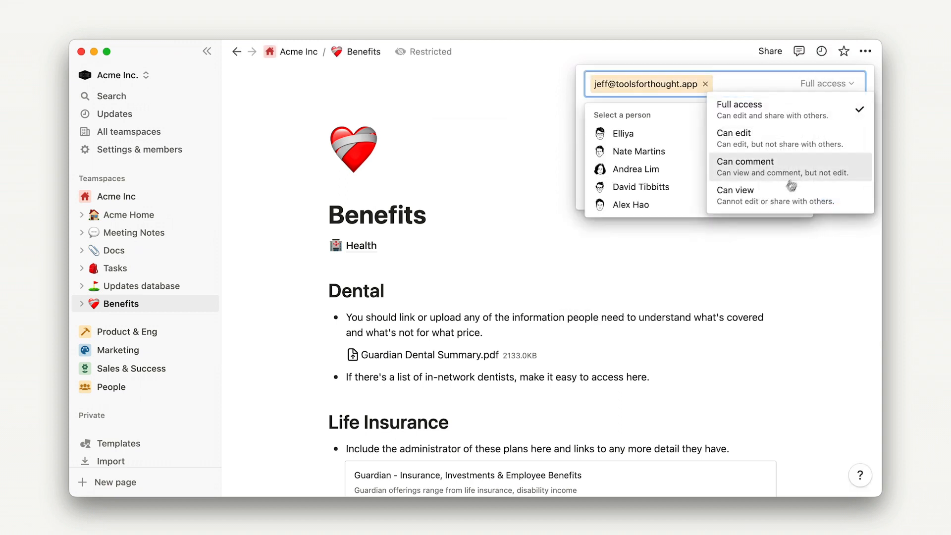
{"action": "left_click", "coordinate": [734, 190]}
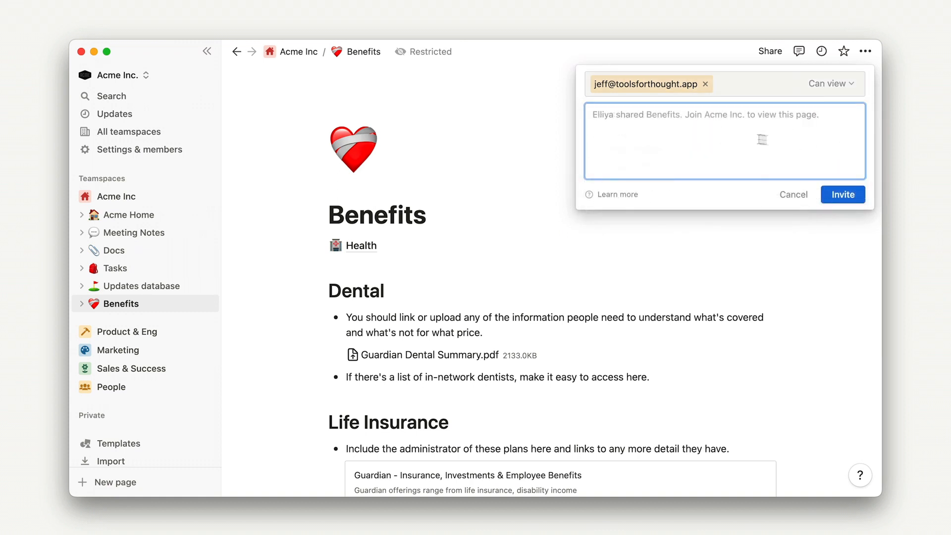
{"action": "type", "text": "Welcome to the team, Jeff"}
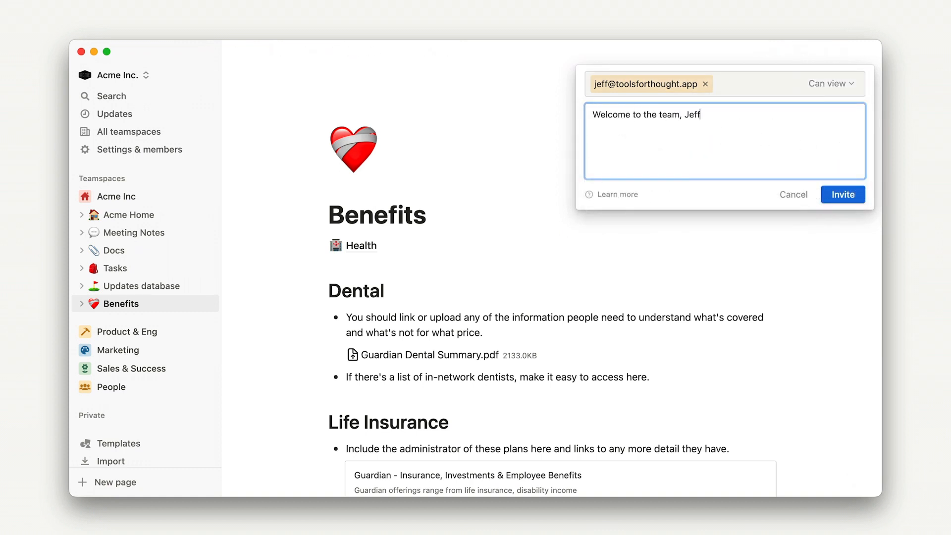
{"action": "left_click", "coordinate": [843, 194]}
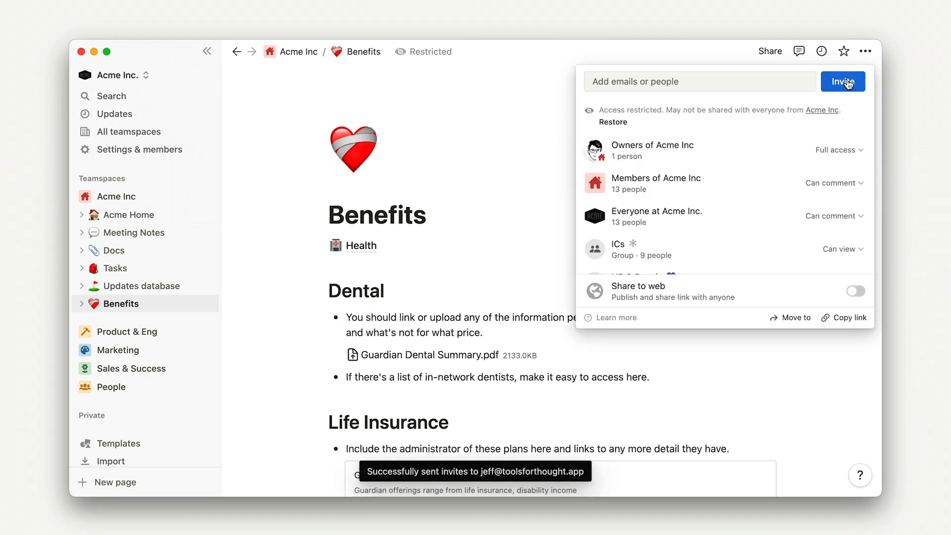
{"action": "scroll", "scroll_direction": "down", "scroll_amount": 3}
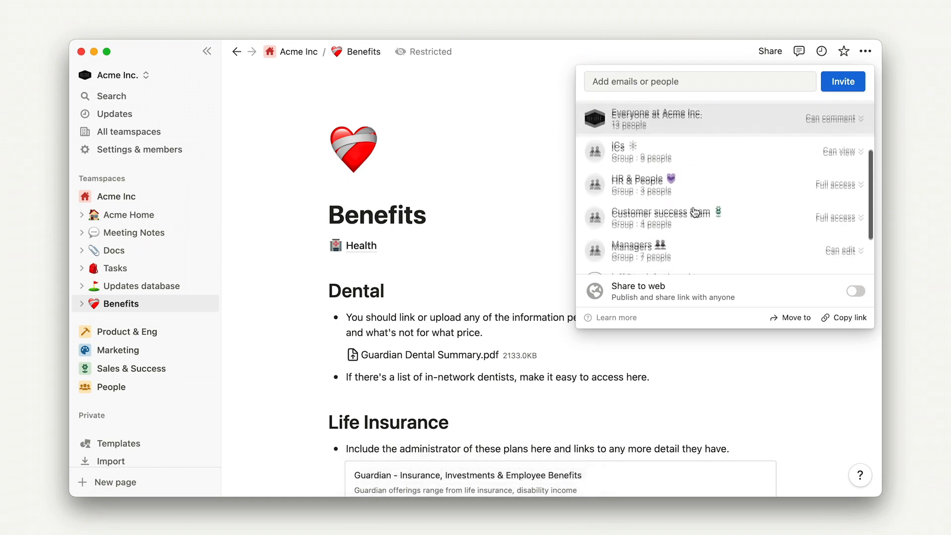
{"action": "scroll", "scroll_direction": "down", "scroll_amount": 3}
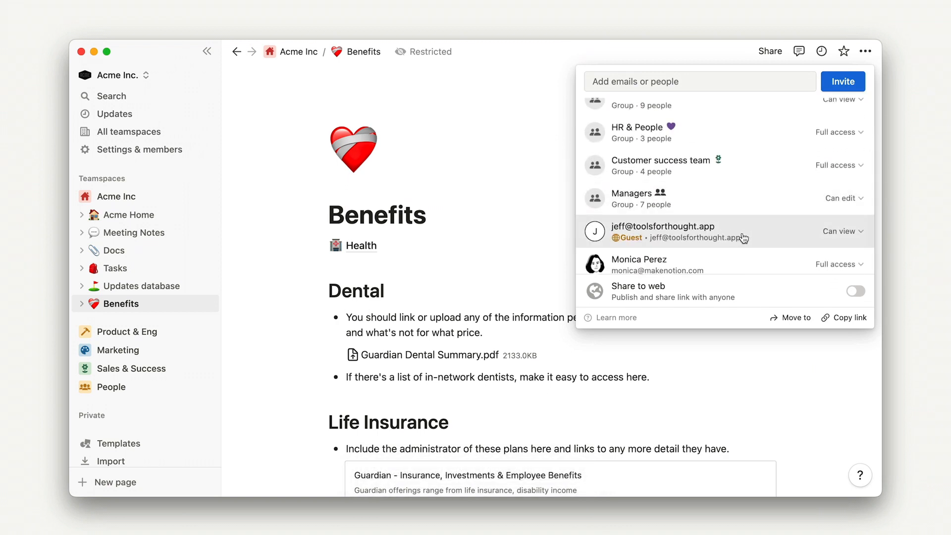